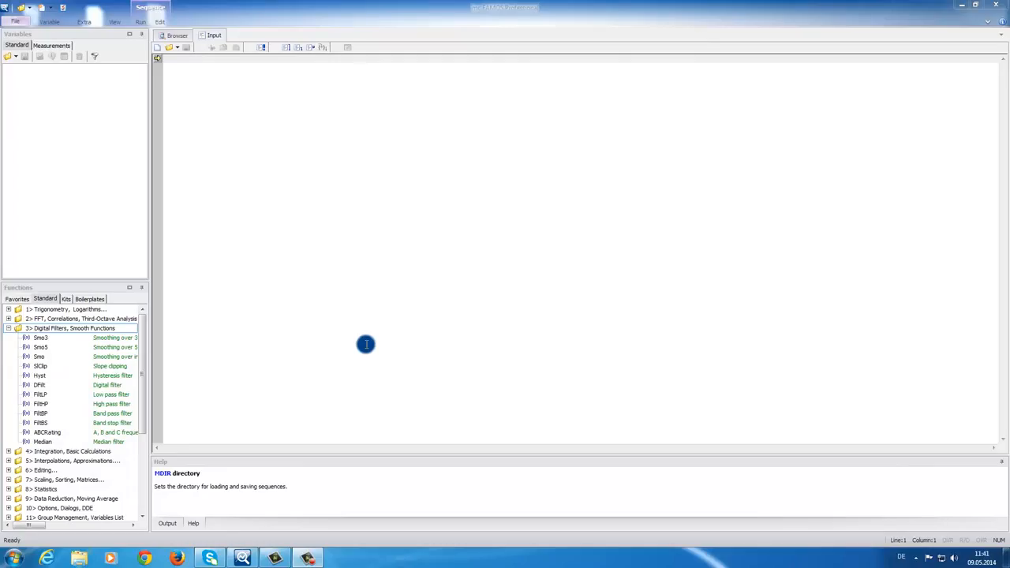
pyautogui.moveTo(240, 213)
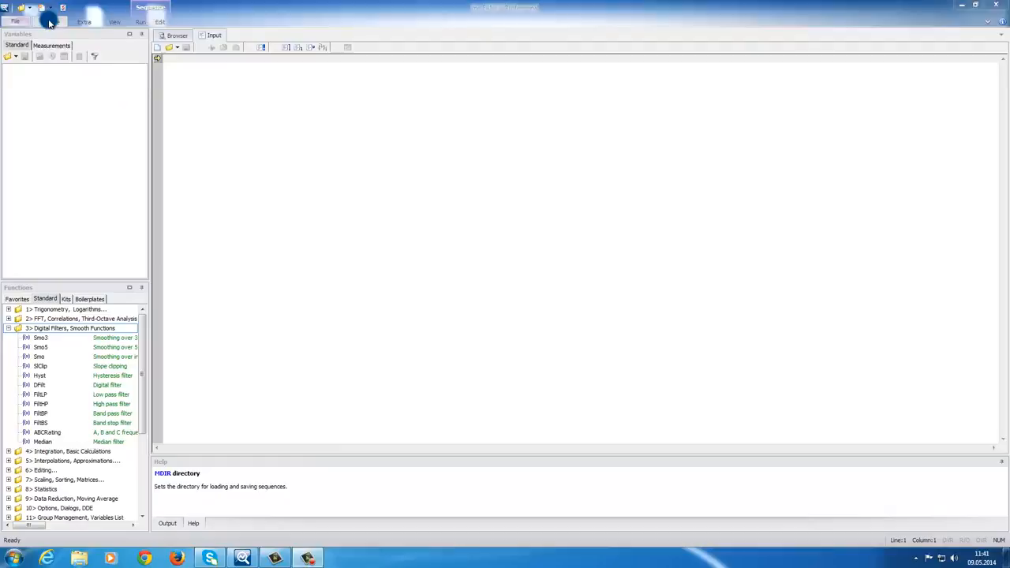
# - Look through the Extras menu and peek at the Browser before returning to the editor
pyautogui.click(82, 18)
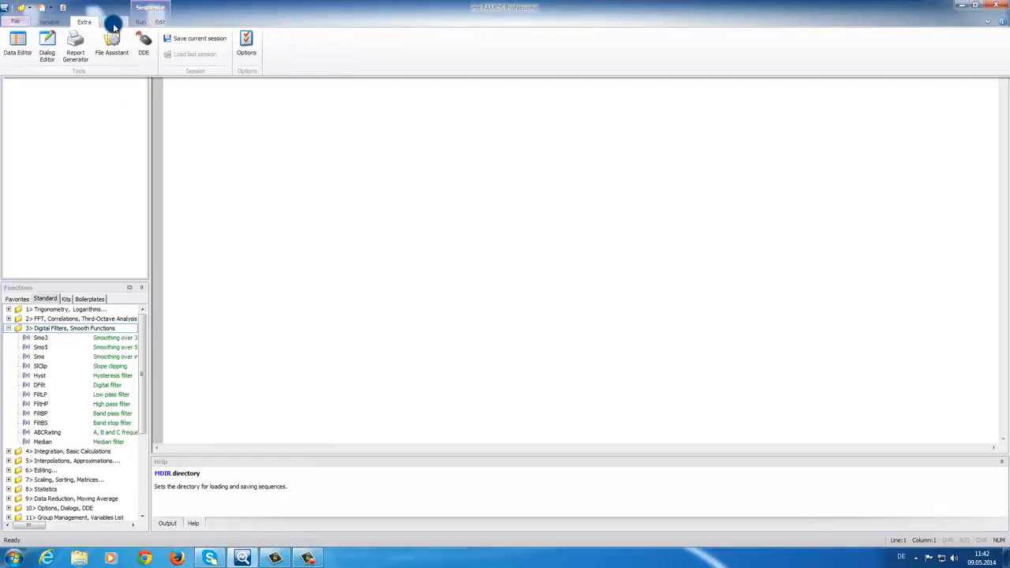
pyautogui.click(139, 22)
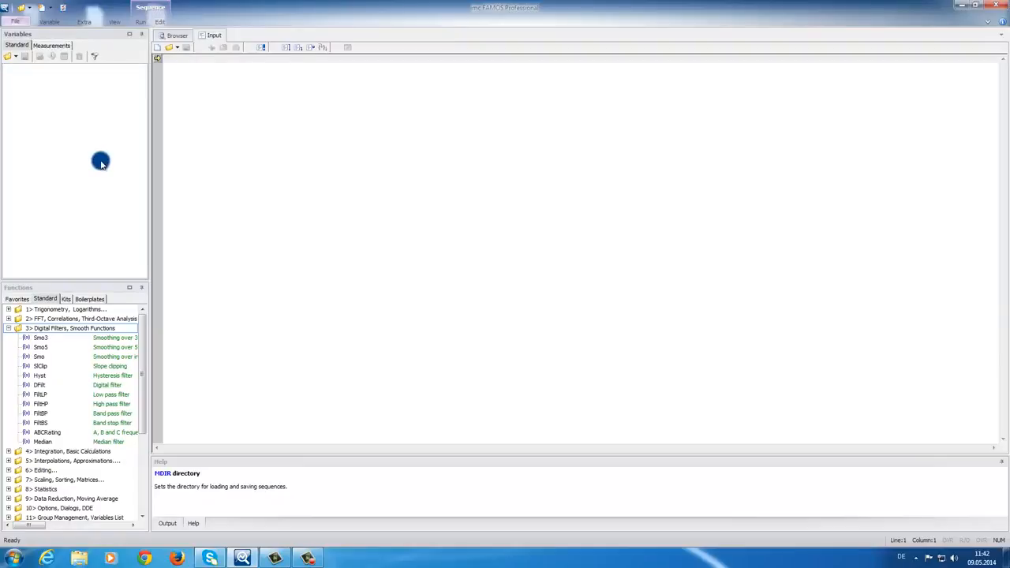
pyautogui.moveTo(57, 97)
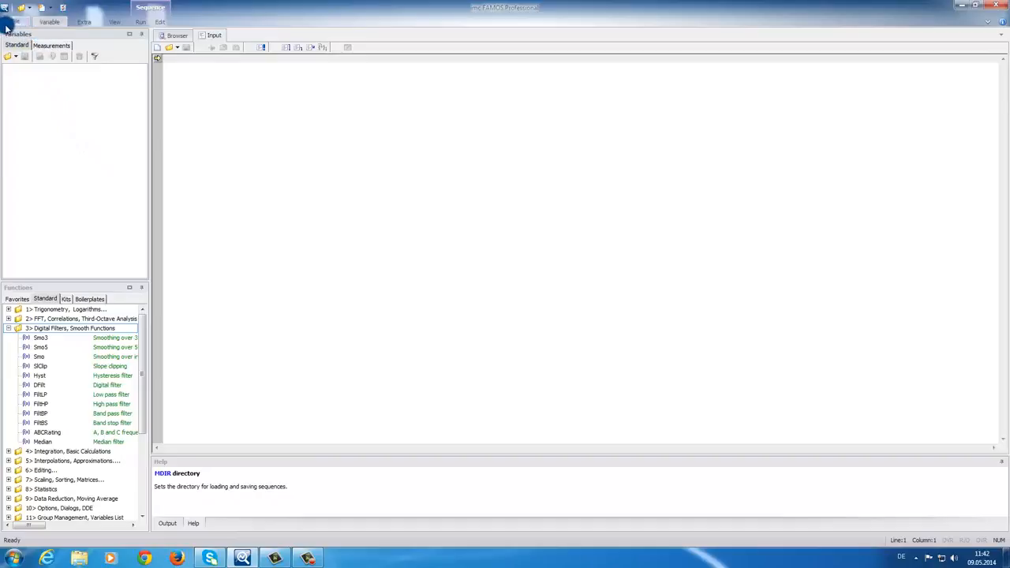
pyautogui.moveTo(139, 65)
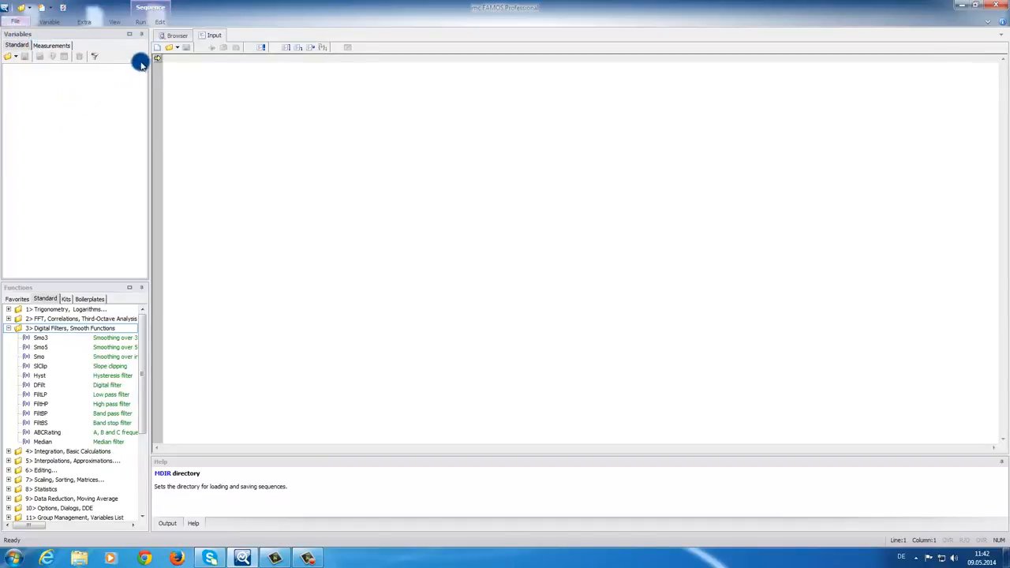
pyautogui.click(171, 35)
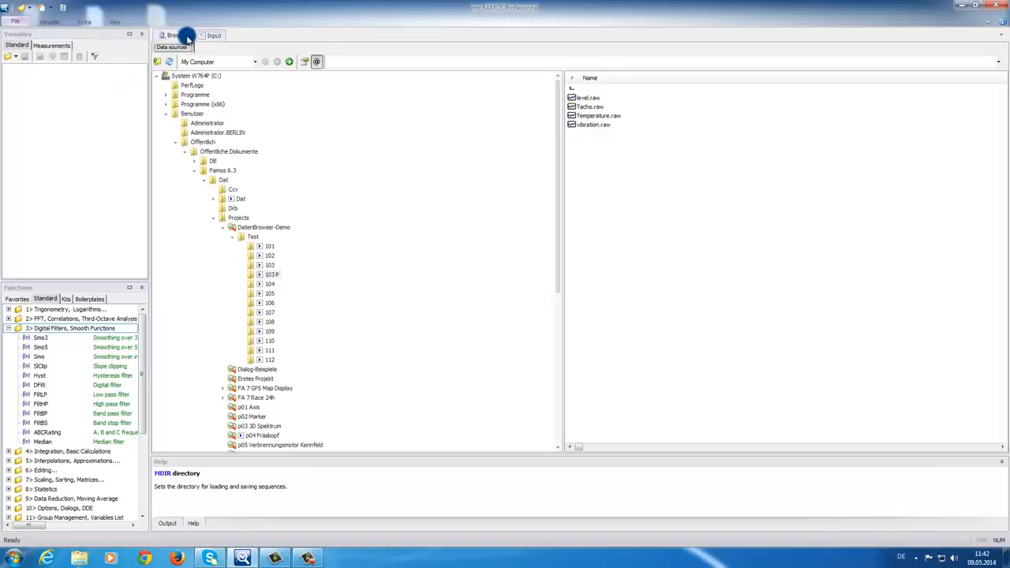
pyautogui.click(215, 35)
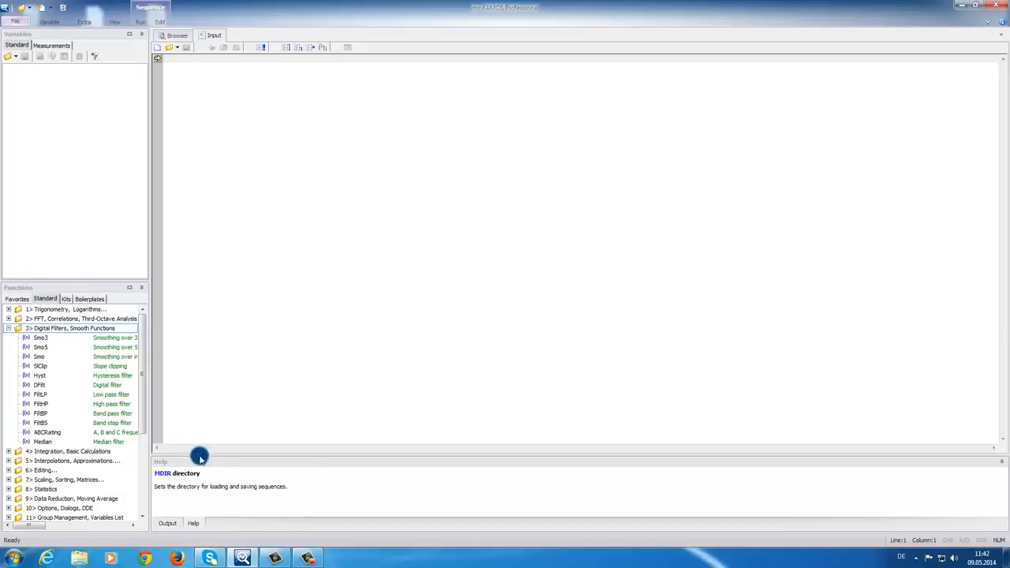
pyautogui.moveTo(272, 376)
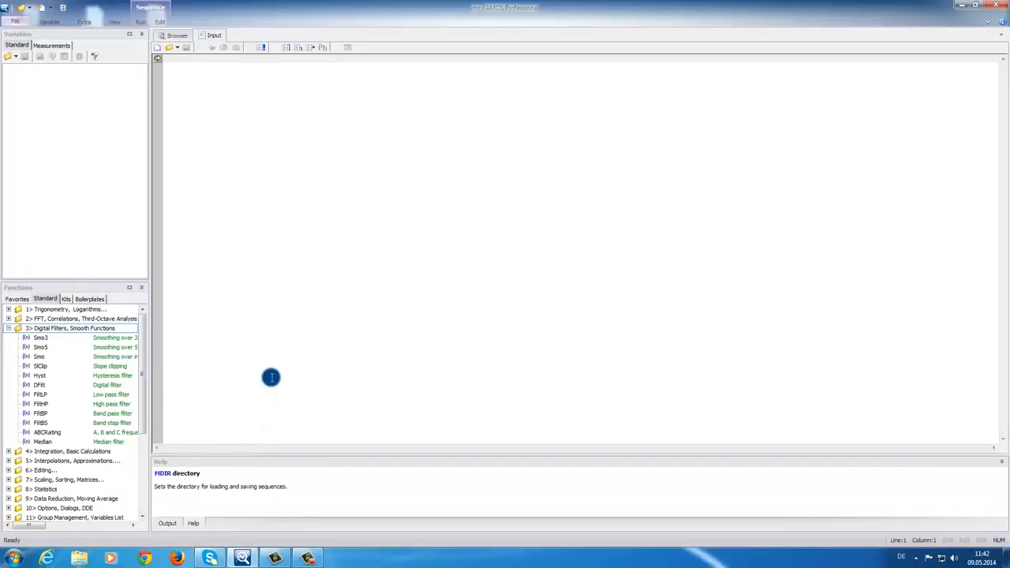
pyautogui.moveTo(240, 195)
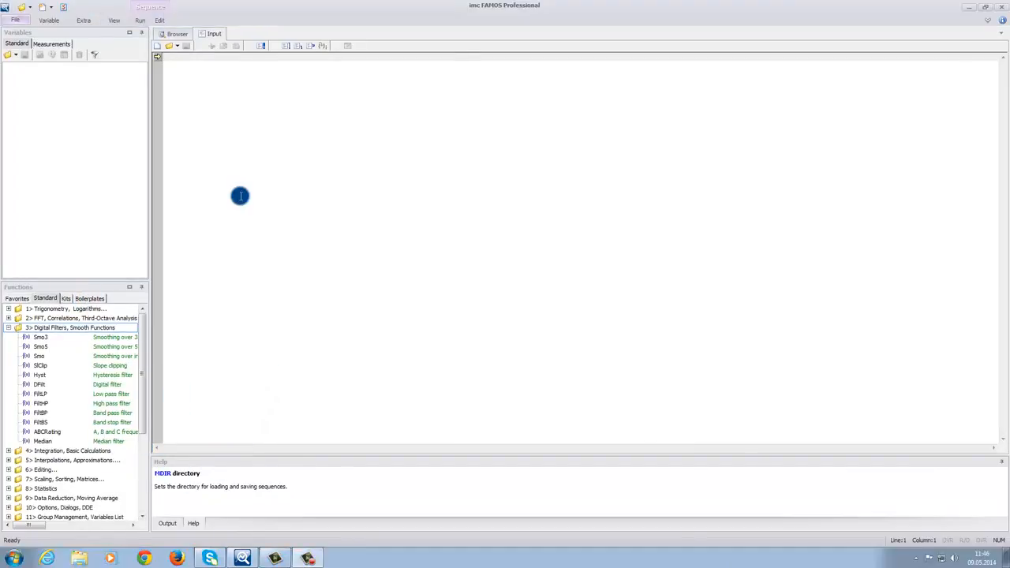
pyautogui.moveTo(238, 204)
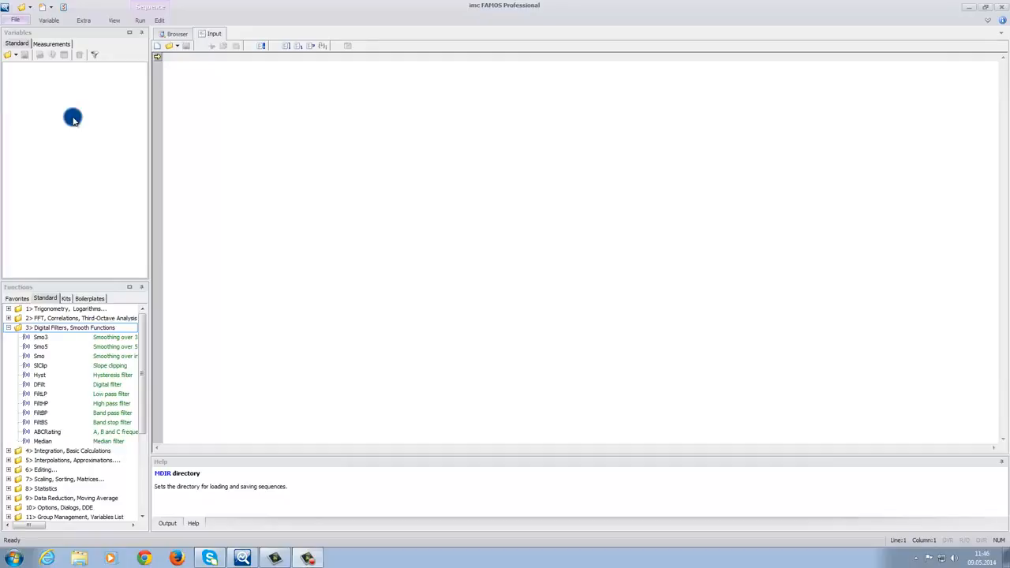
pyautogui.moveTo(7, 289)
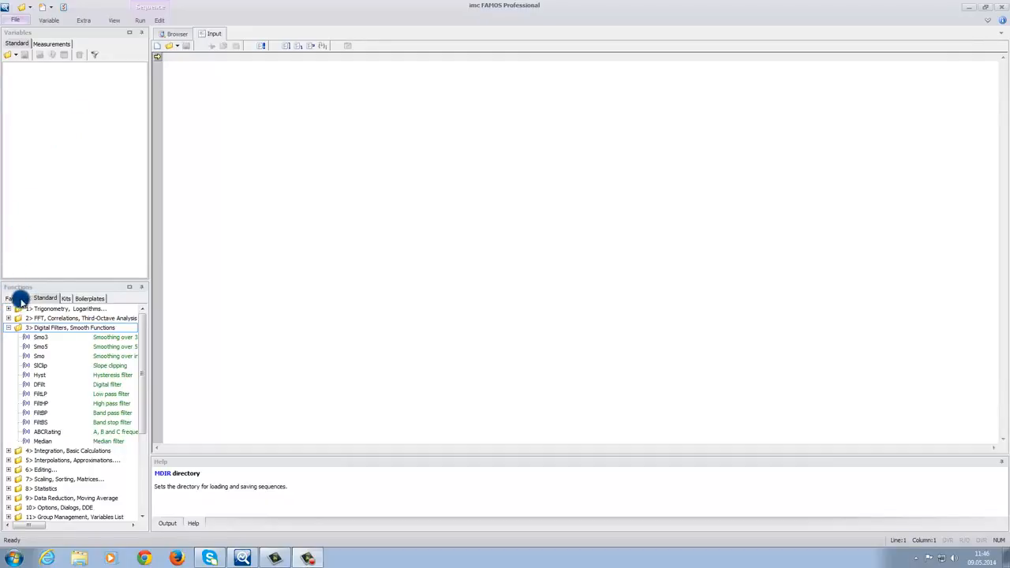
# - Flip the Functions pane to Kits and back to Standard, then show the data browser with its file list
pyautogui.click(66, 299)
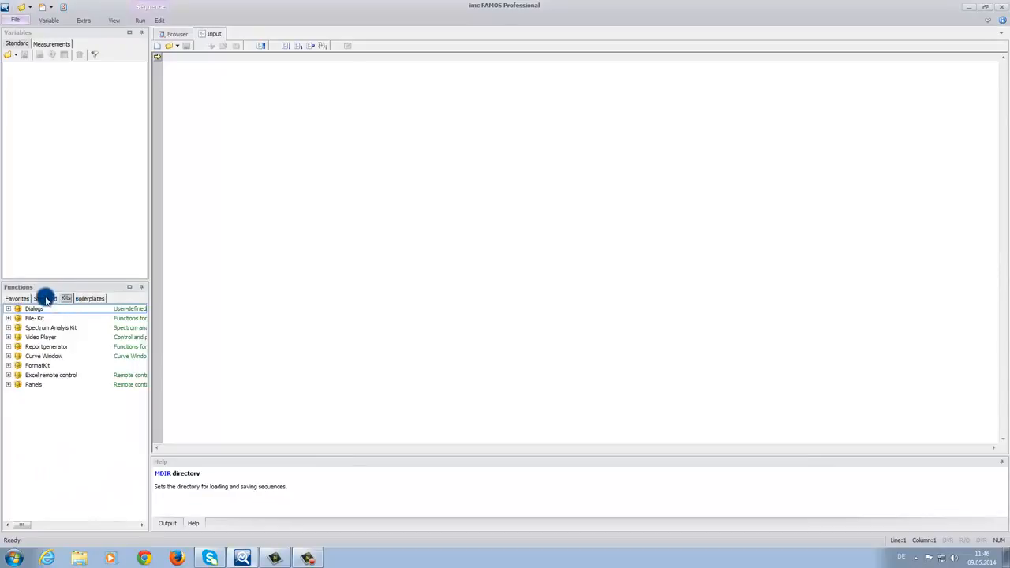
pyautogui.click(44, 299)
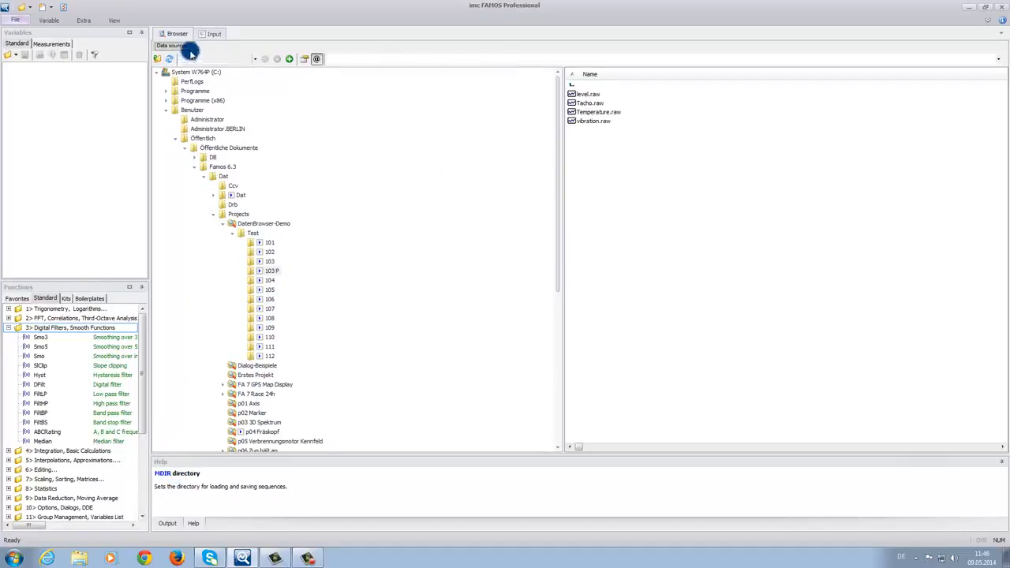
pyautogui.click(207, 33)
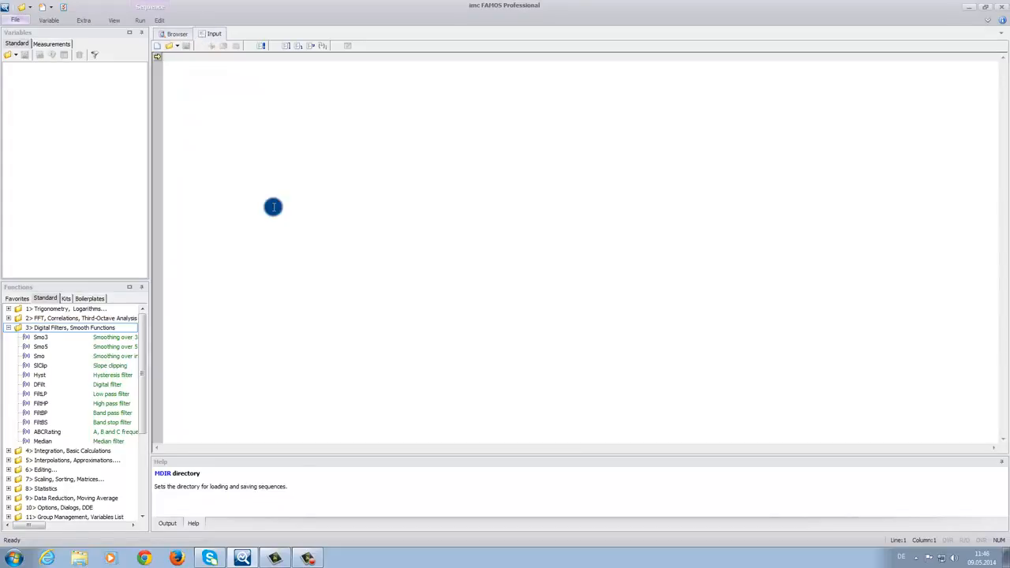
pyautogui.moveTo(246, 177)
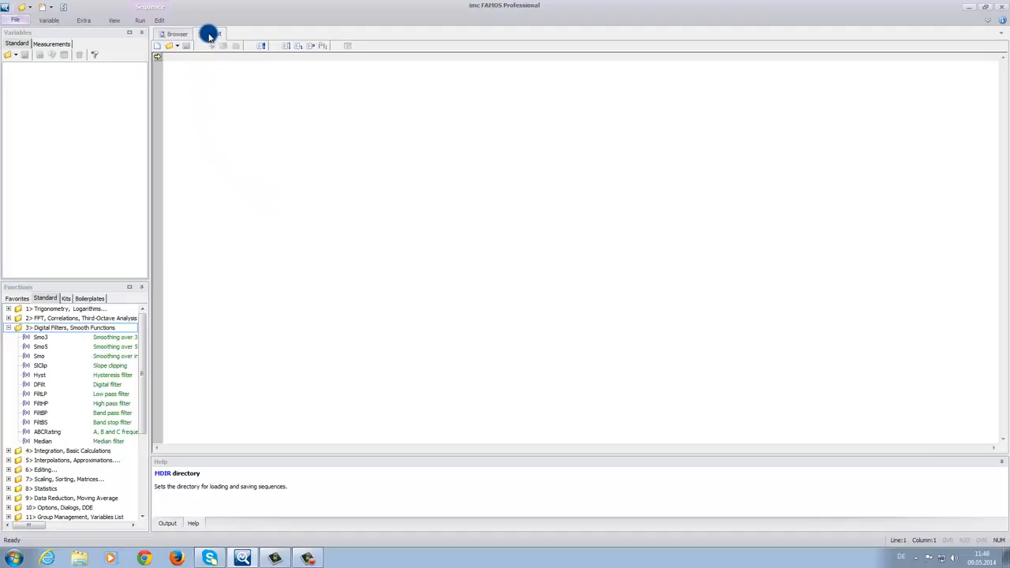
pyautogui.click(207, 35)
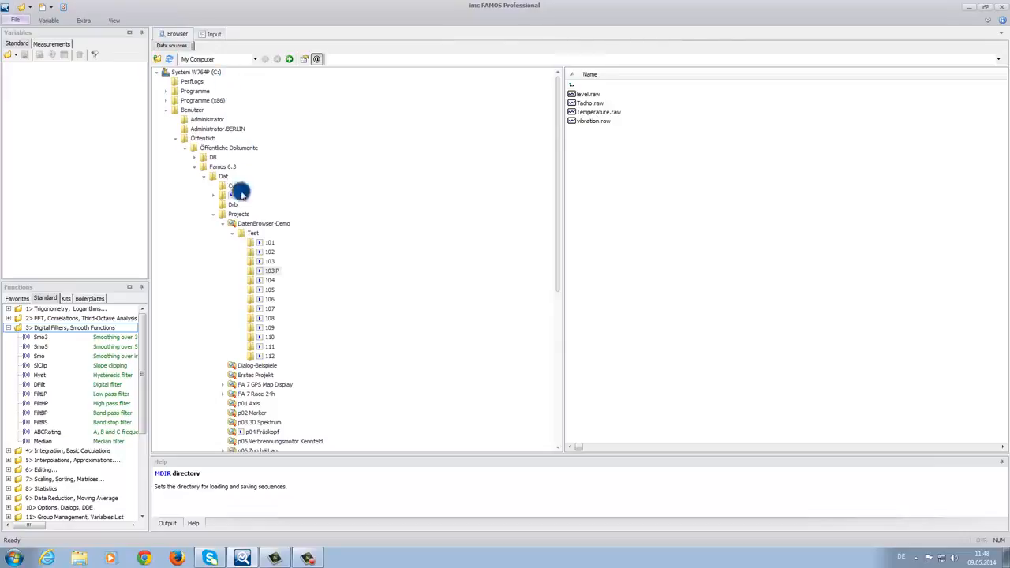
# - Load level, tacho, temperature and vibration from folder Test\101 as variables
pyautogui.click(270, 243)
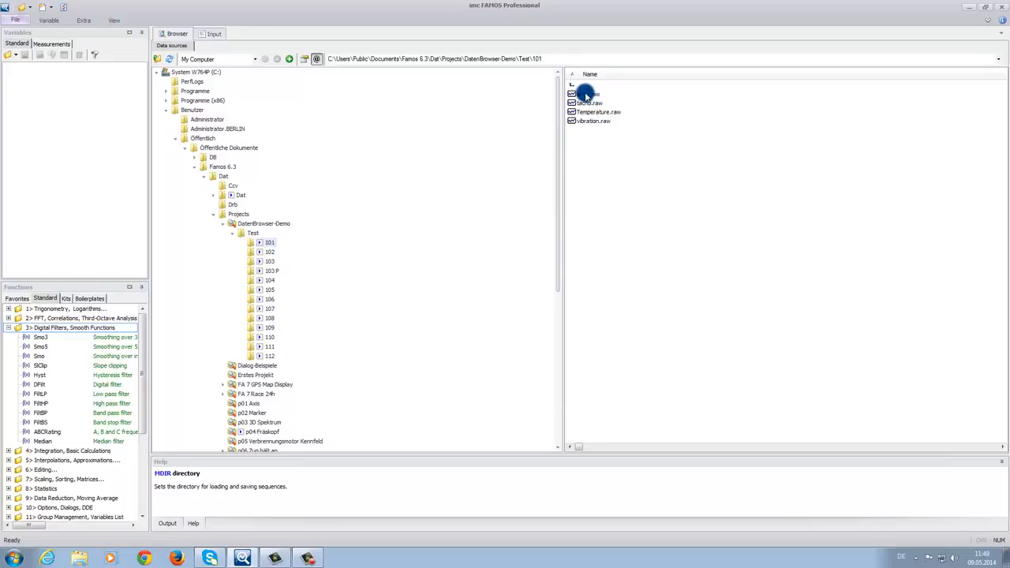
pyautogui.click(584, 95)
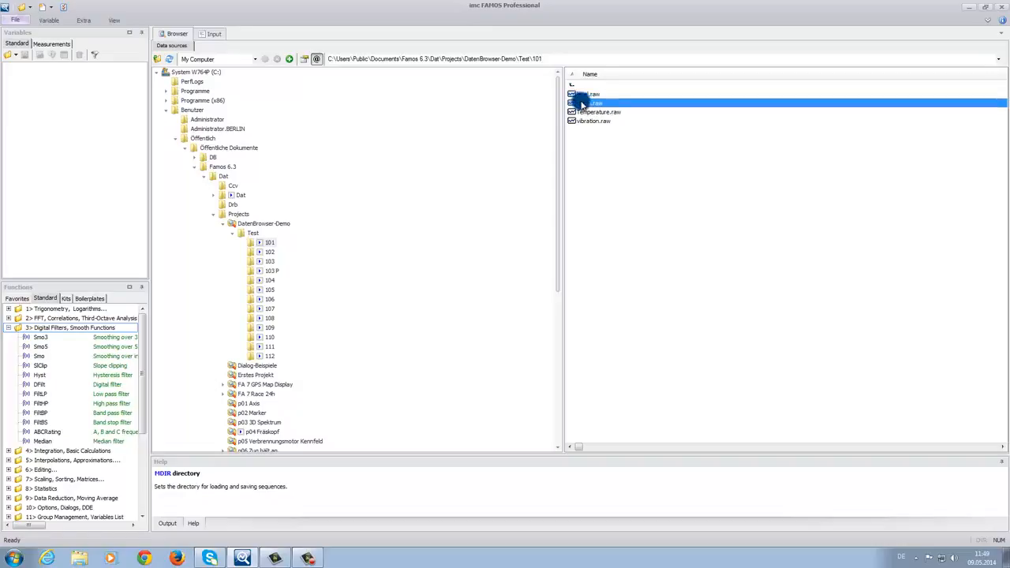
pyautogui.click(597, 121)
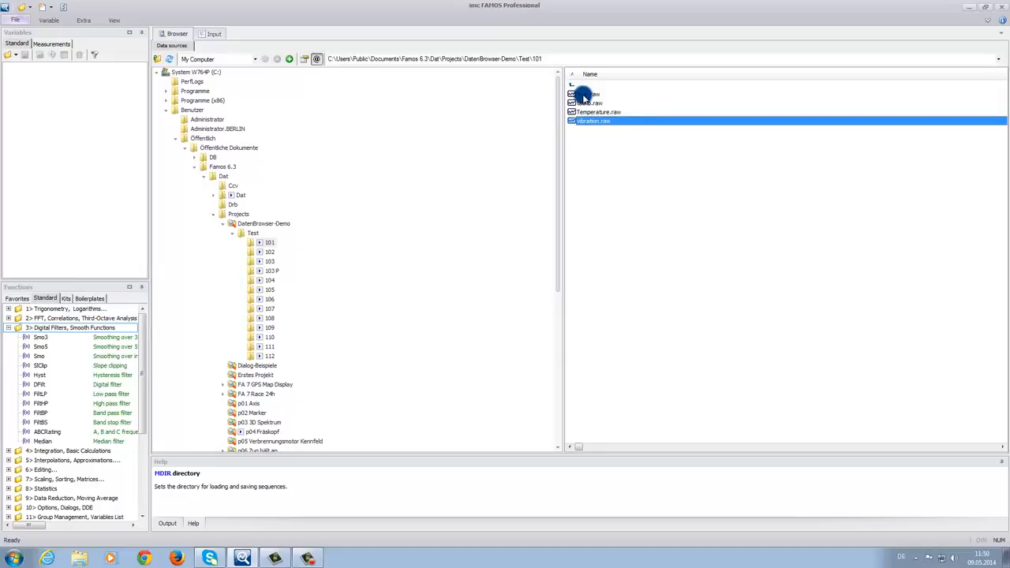
pyautogui.doubleClick(592, 103)
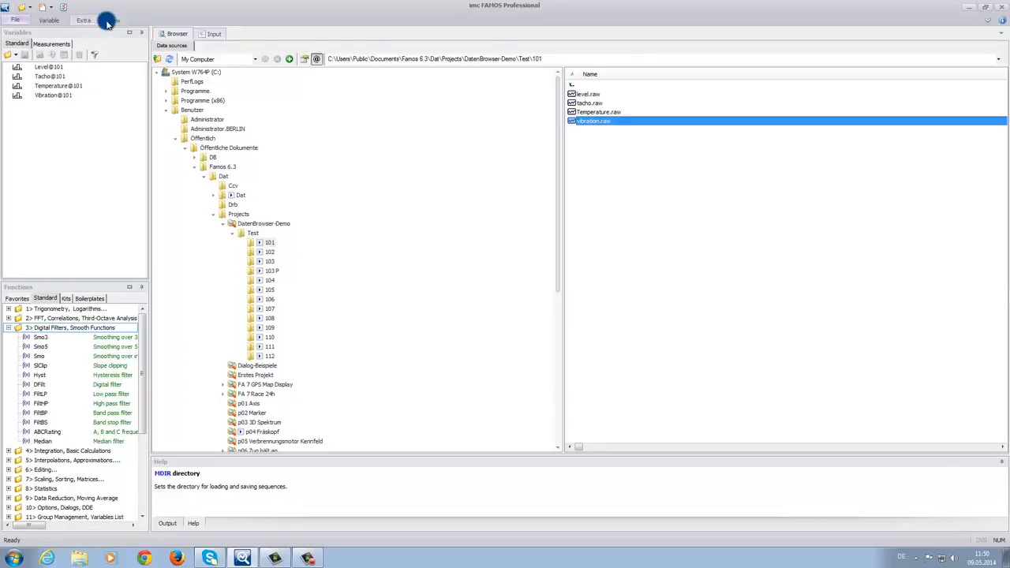
# - Bring up an empty curve window from the Window menu and position it
pyautogui.click(116, 19)
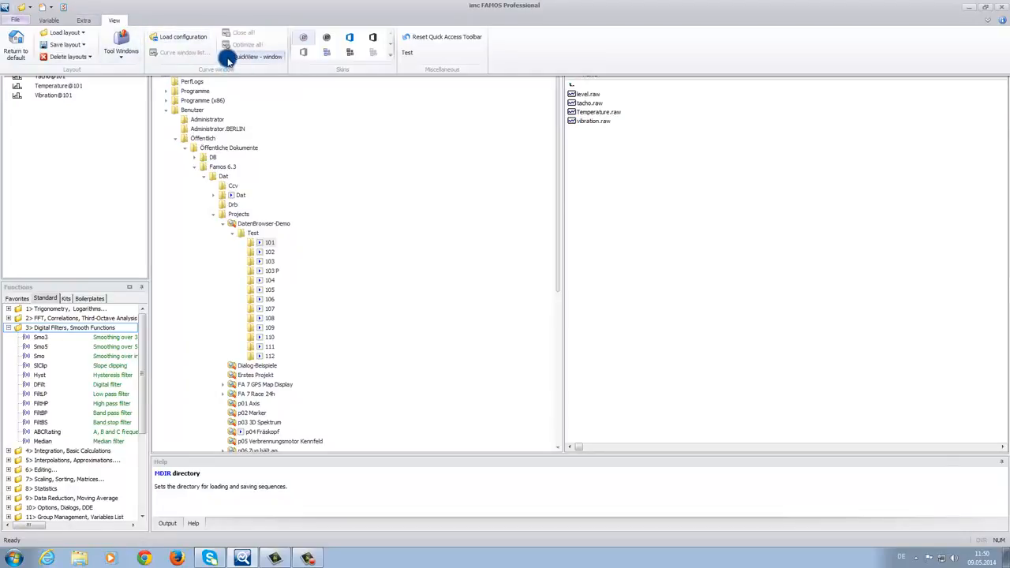
pyautogui.click(260, 59)
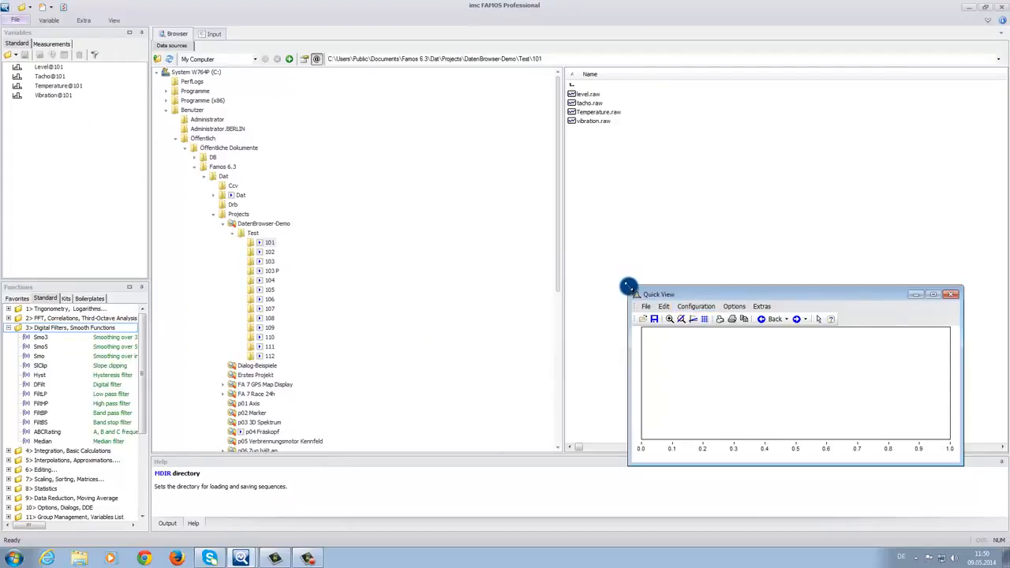
pyautogui.moveTo(656, 294); pyautogui.dragTo(418, 174)
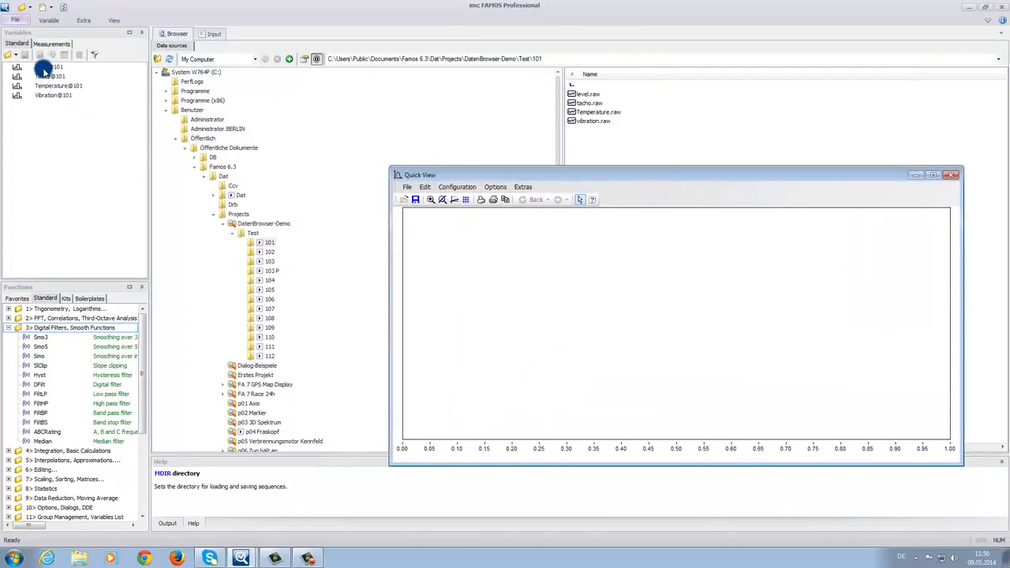
# - Preview the Tacho and Vibration curves in Quick View, then close the preview
pyautogui.click(44, 76)
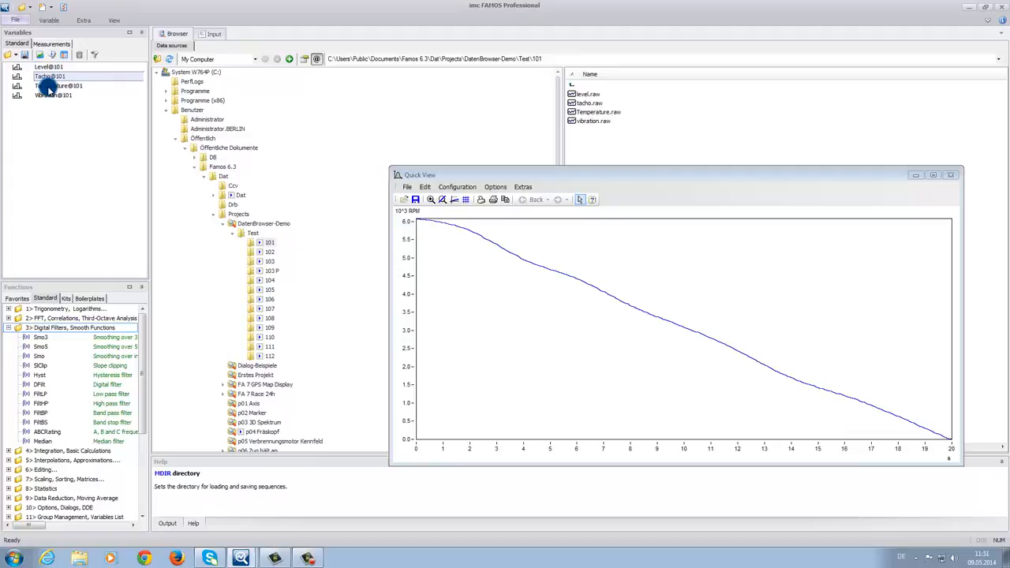
pyautogui.click(54, 95)
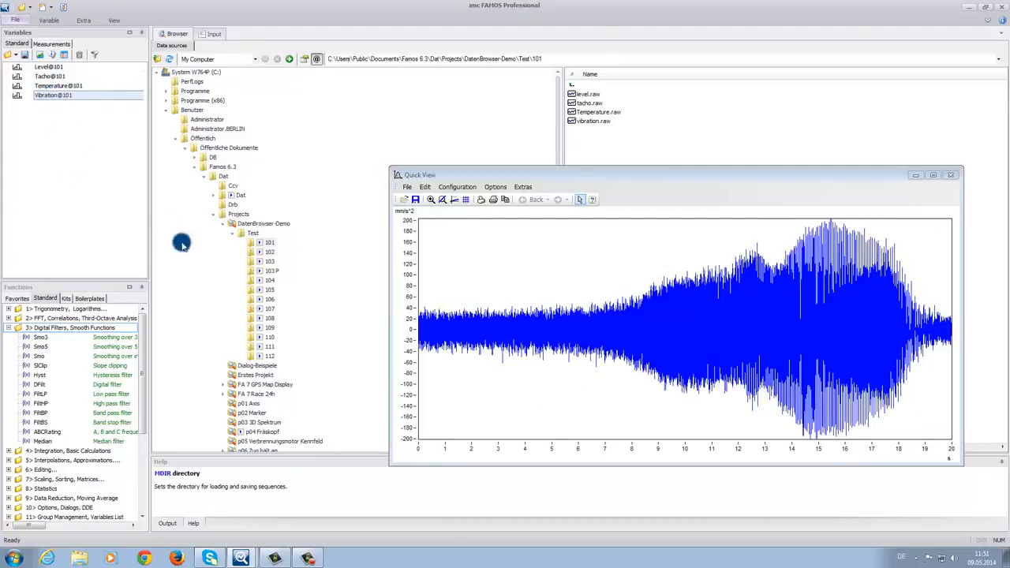
pyautogui.moveTo(363, 322)
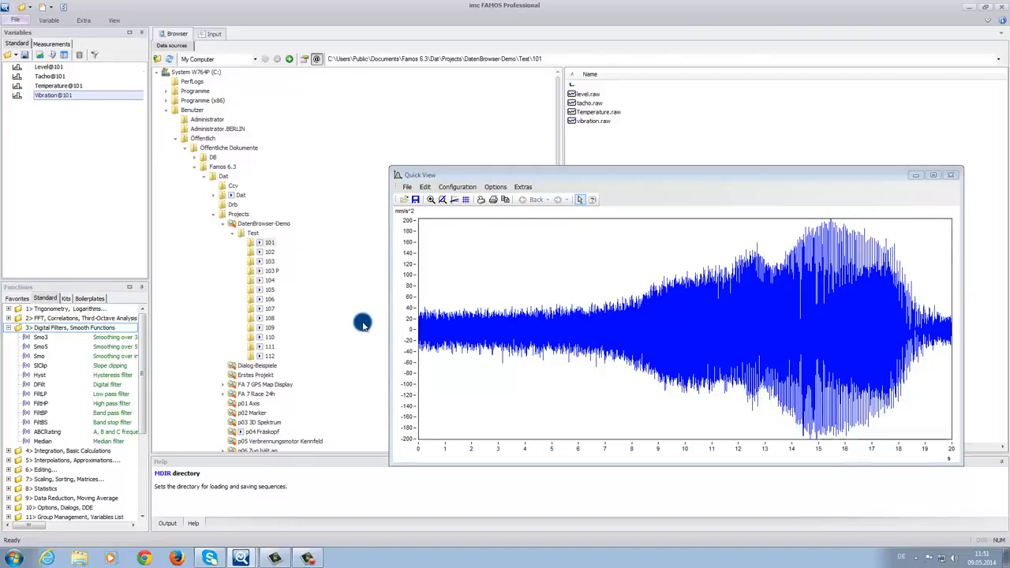
pyautogui.moveTo(401, 199)
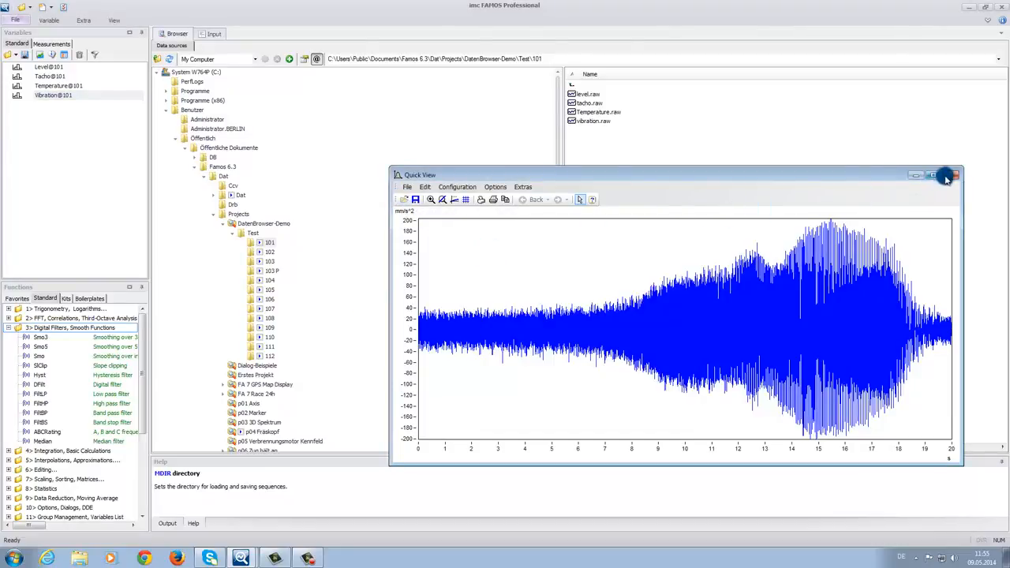
pyautogui.click(960, 174)
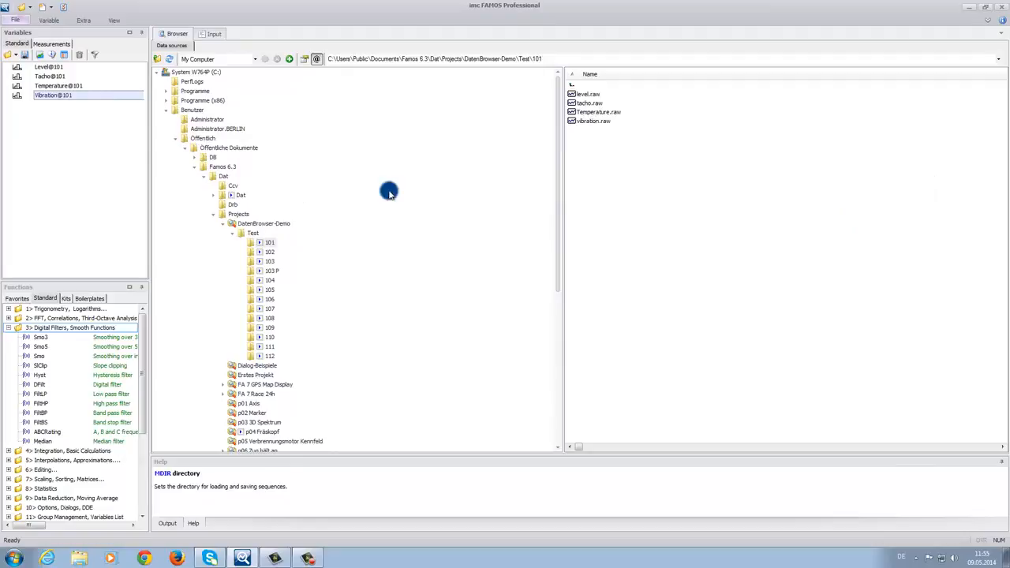
# - Create a new panel from the blank Dialog template via File > New
pyautogui.click(14, 17)
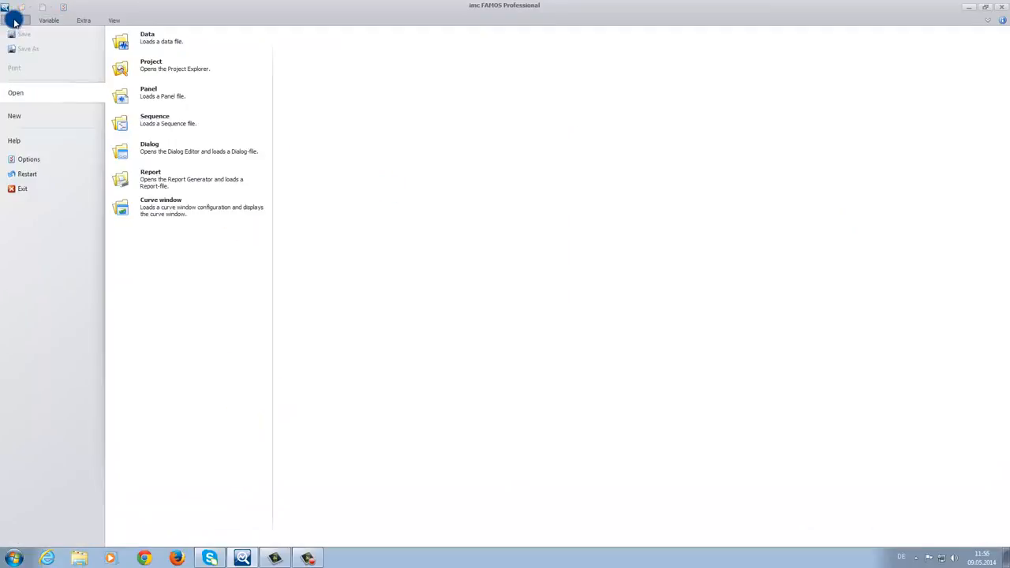
pyautogui.click(15, 117)
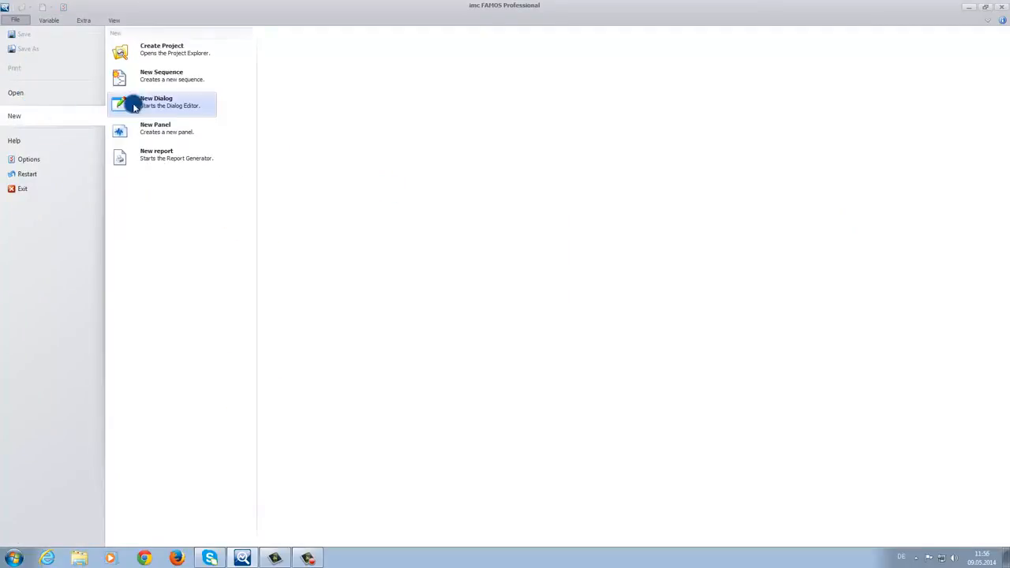
pyautogui.click(155, 101)
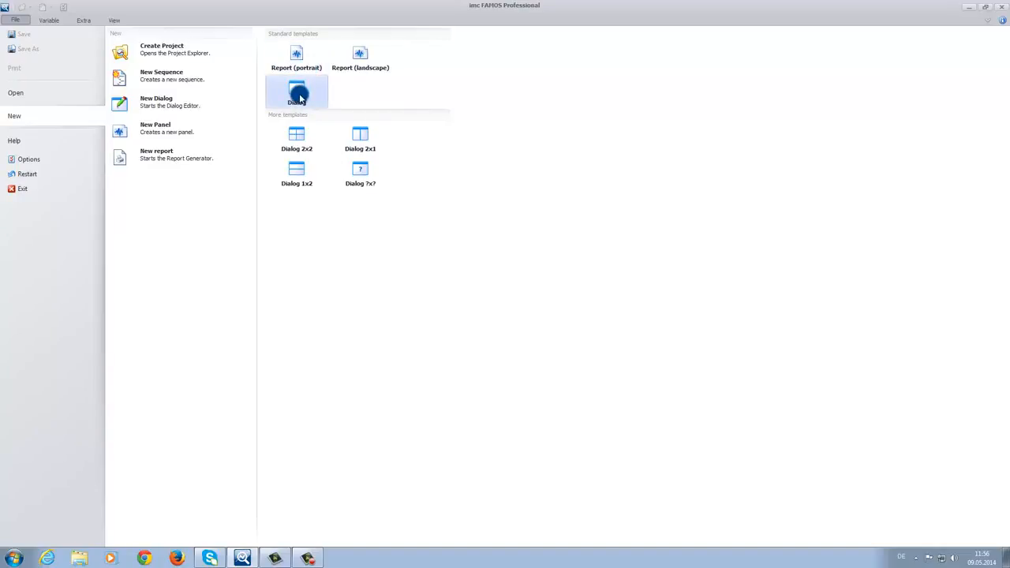
pyautogui.click(297, 90)
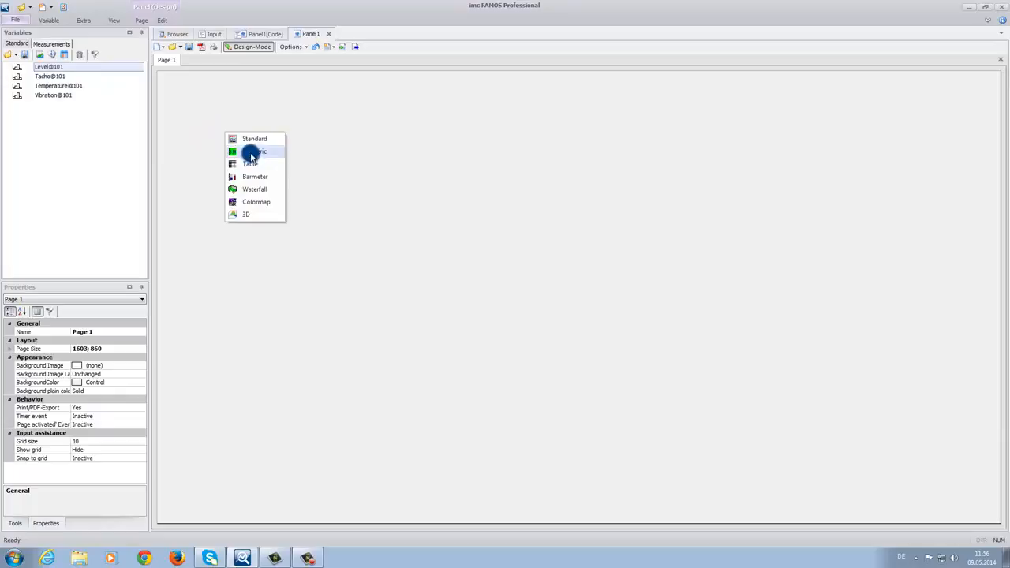
# - Add standard curve windows for Level and Tacho side by side on the panel
pyautogui.click(254, 151)
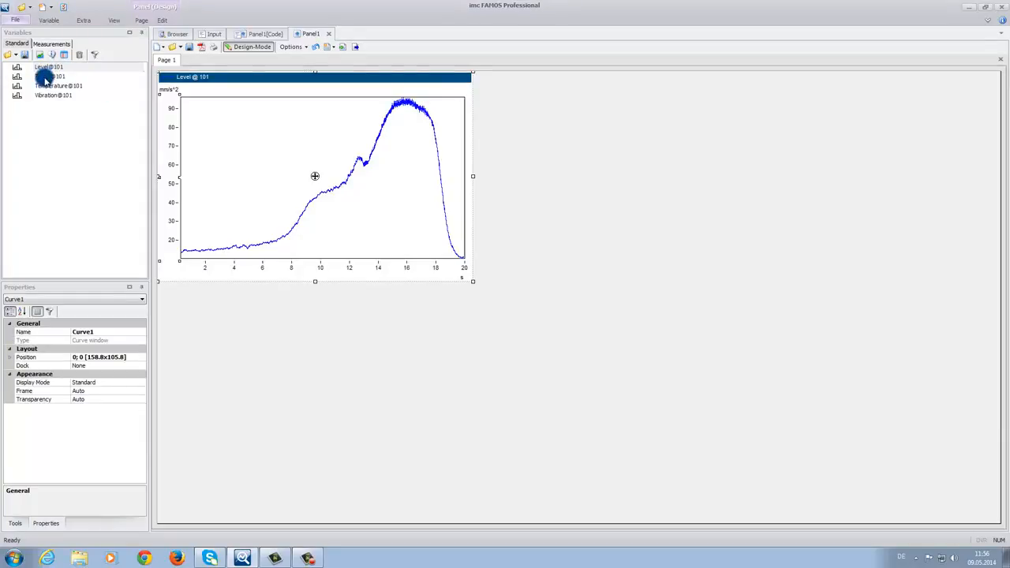
pyautogui.click(44, 79)
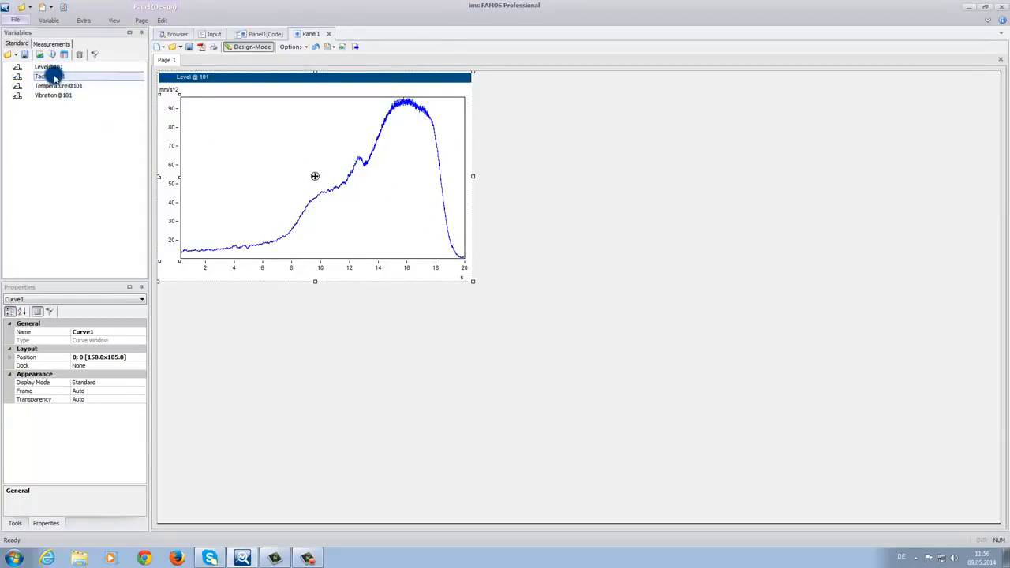
pyautogui.rightClick(552, 172)
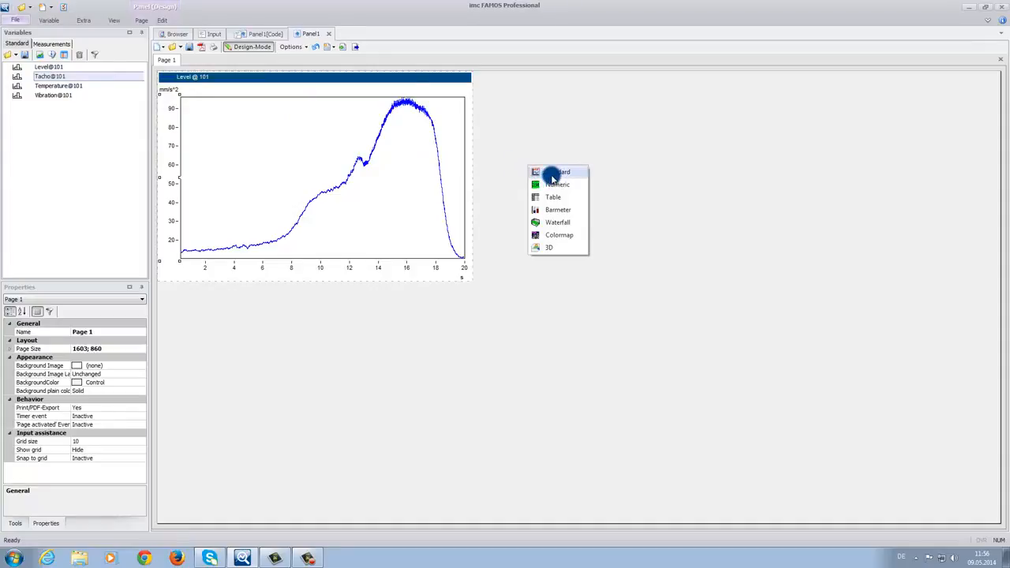
pyautogui.click(554, 170)
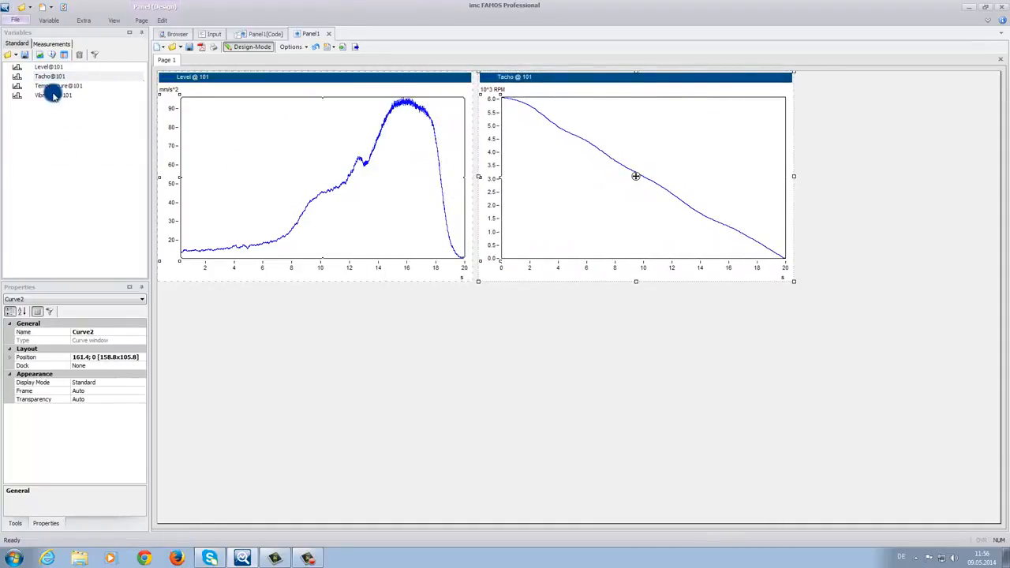
# - Add one combined curve window for Temperature and Vibration below them
pyautogui.click(47, 95)
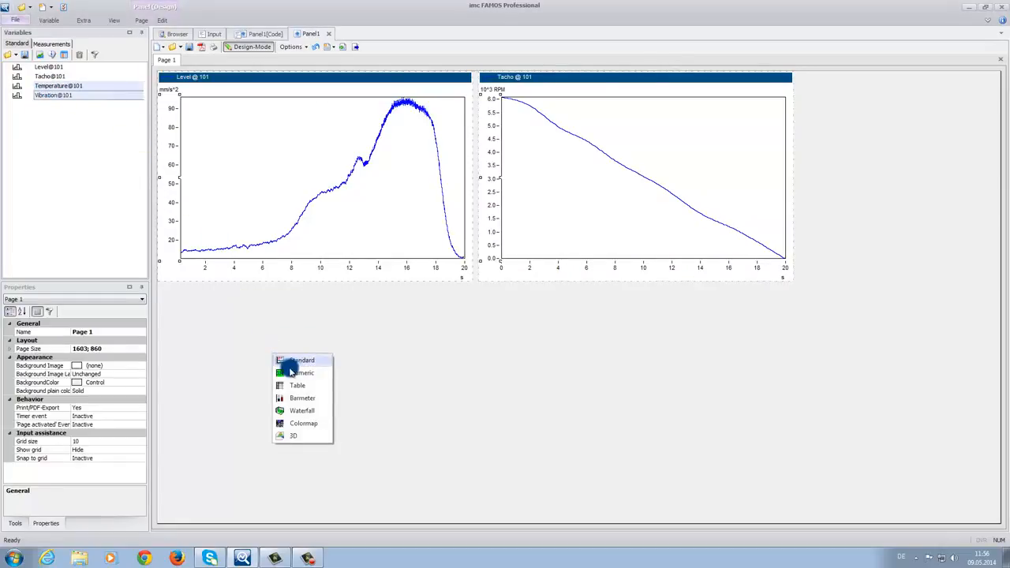
pyautogui.click(300, 360)
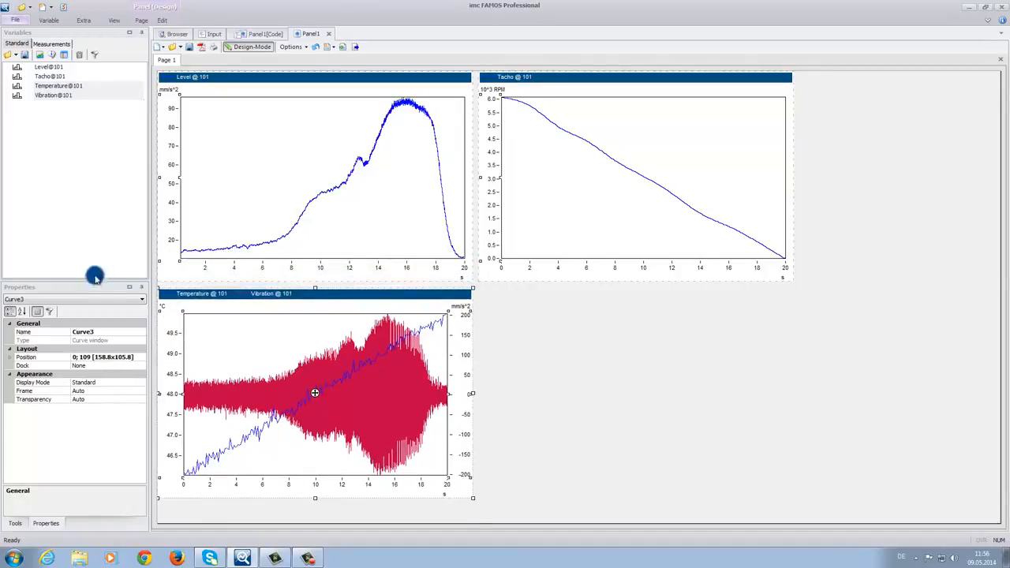
pyautogui.moveTo(231, 300)
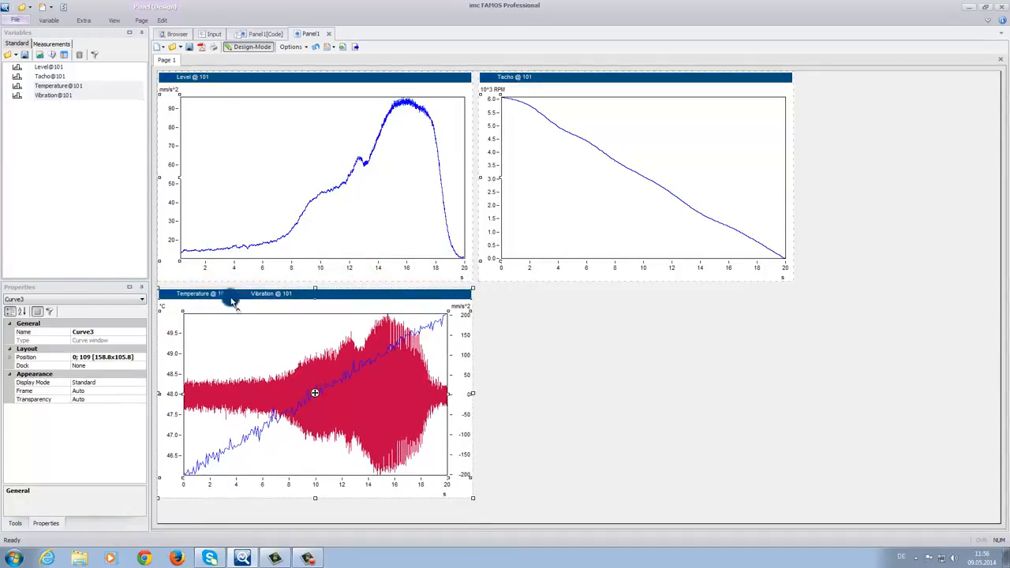
pyautogui.moveTo(427, 370)
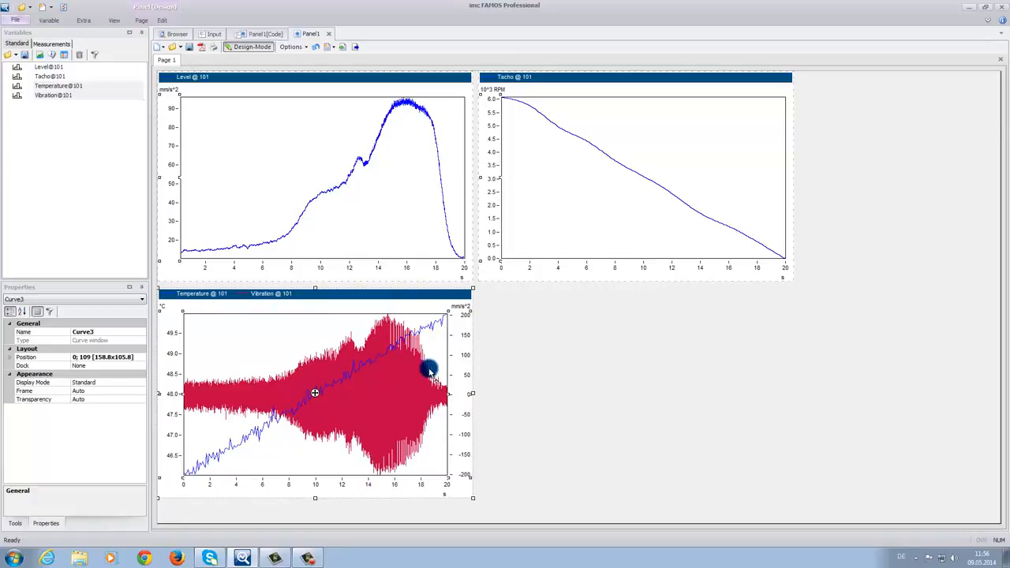
pyautogui.moveTo(170, 324)
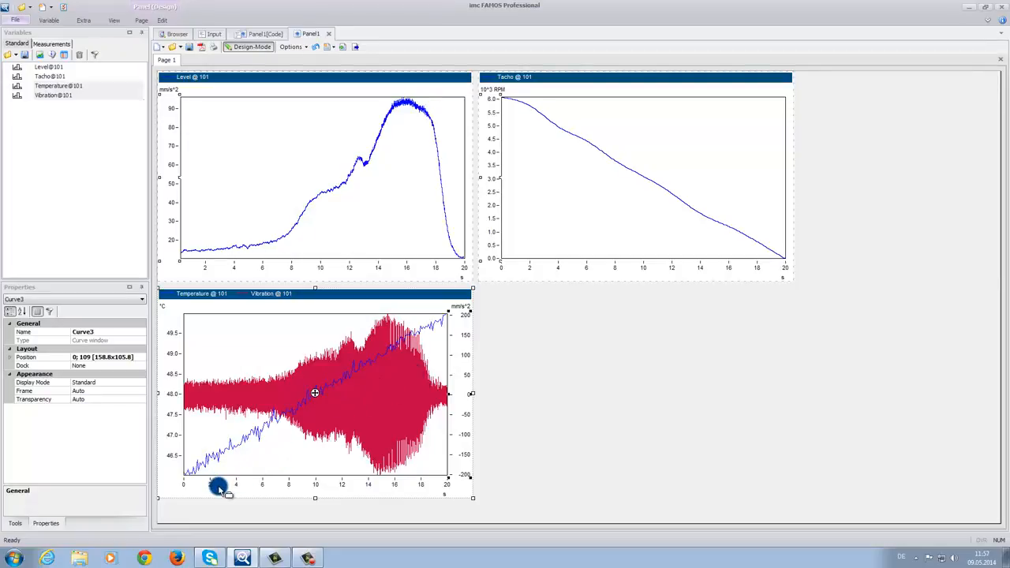
pyautogui.moveTo(252, 476)
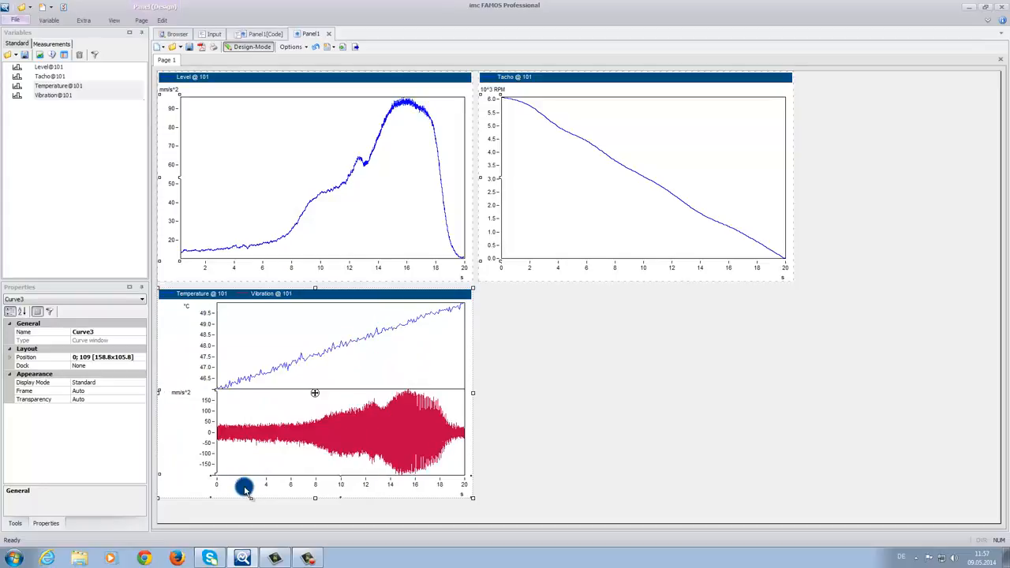
pyautogui.moveTo(534, 439)
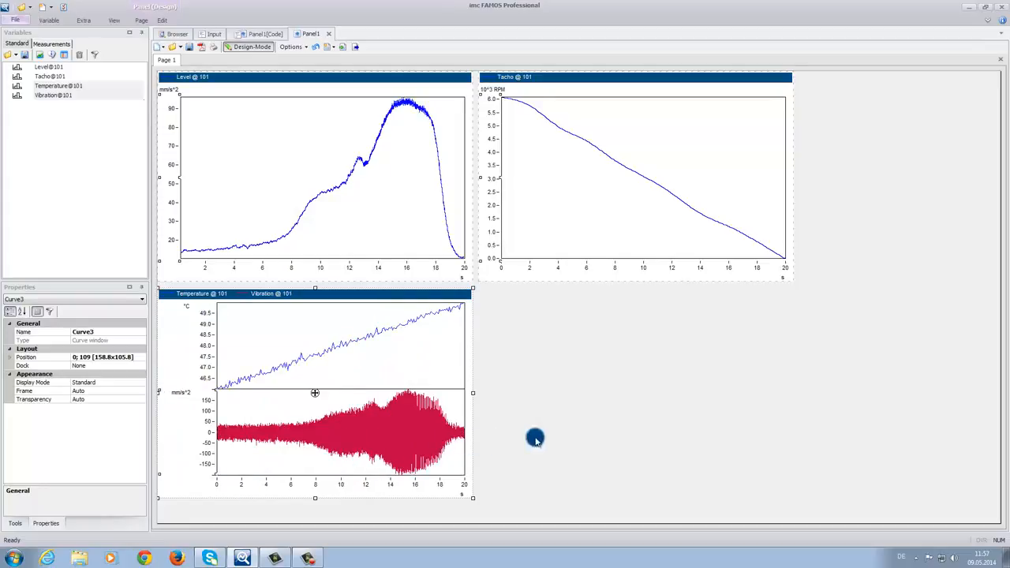
pyautogui.moveTo(543, 437)
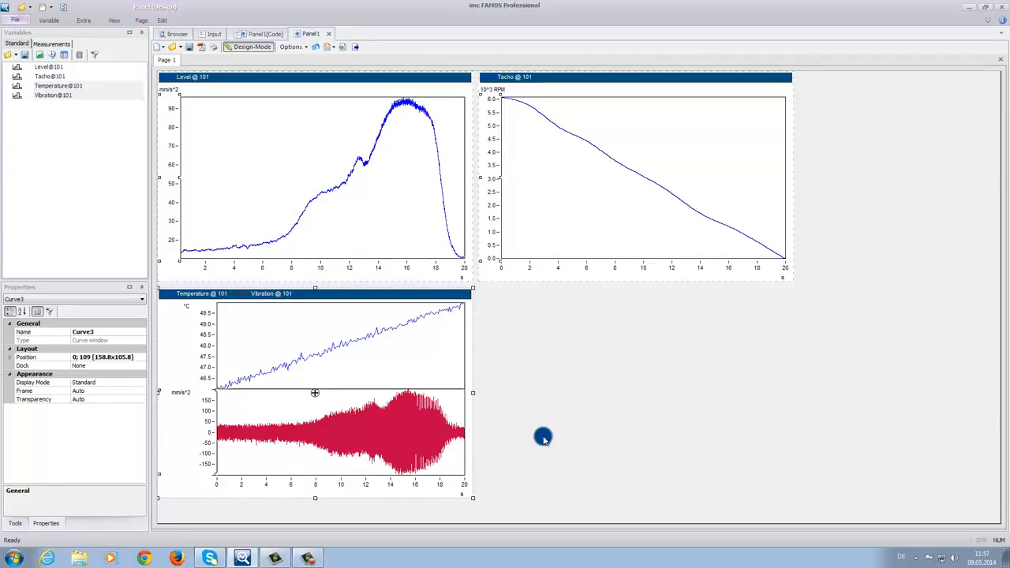
pyautogui.moveTo(565, 381)
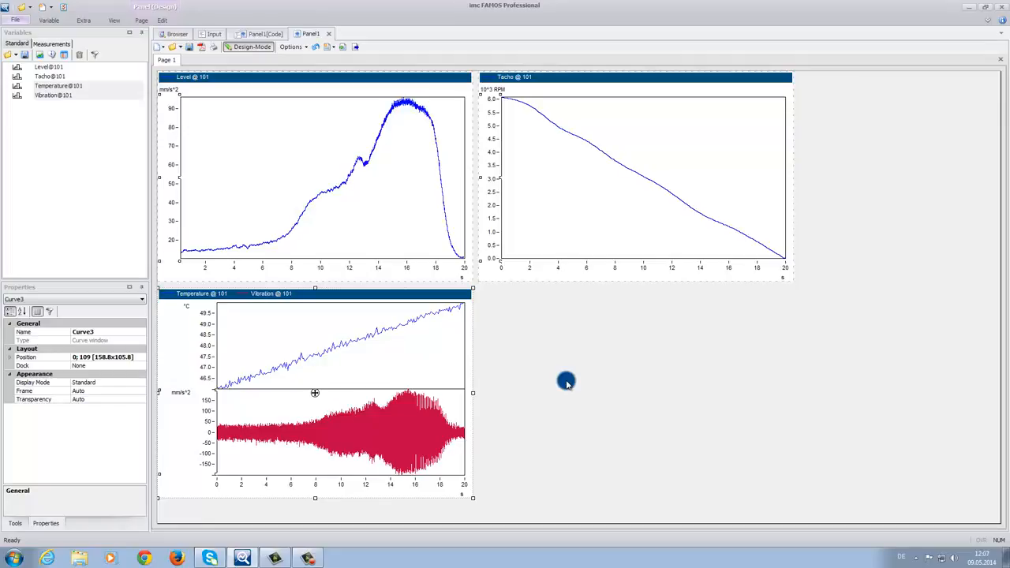
pyautogui.moveTo(559, 386)
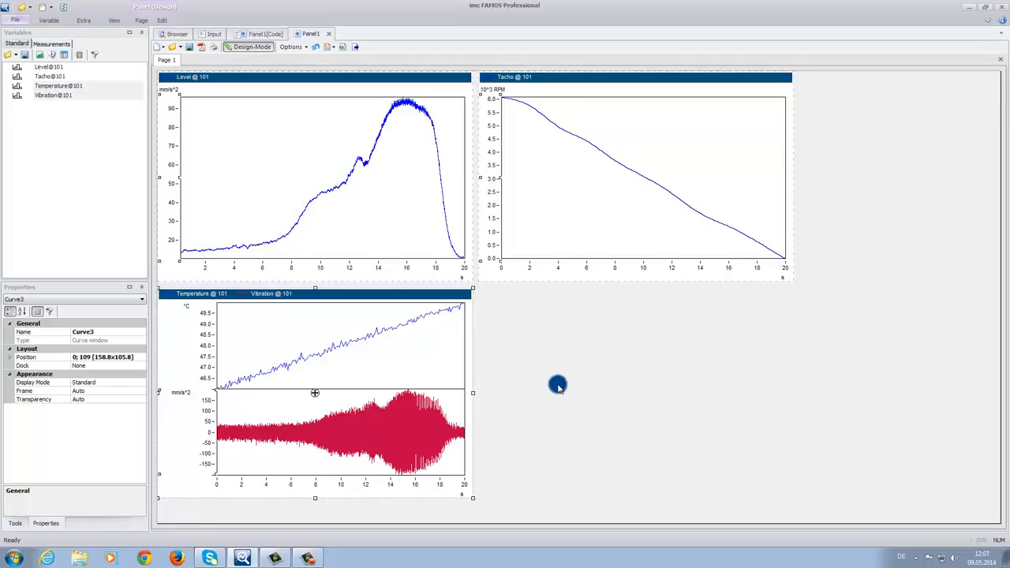
pyautogui.moveTo(398, 362)
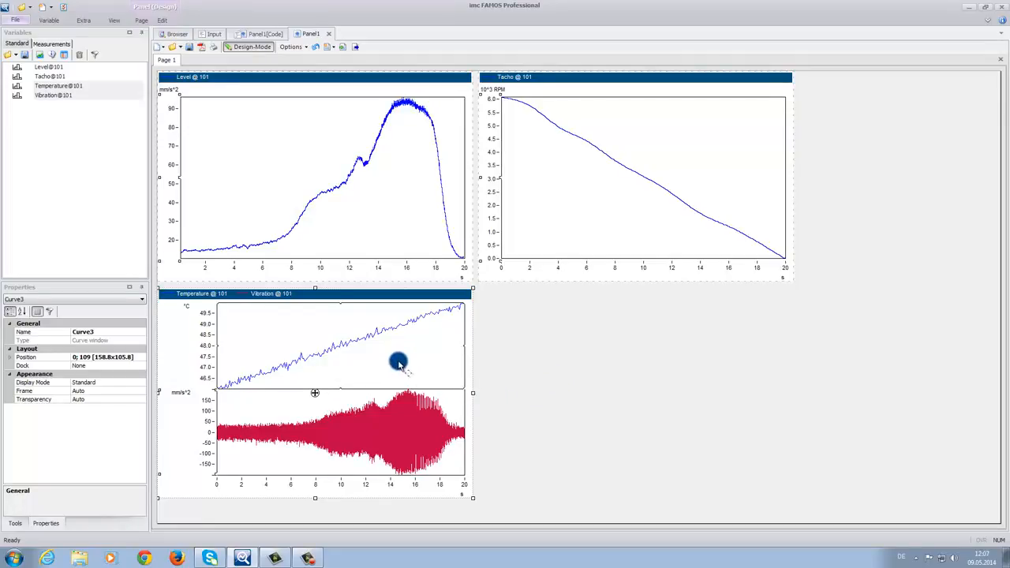
pyautogui.moveTo(402, 352)
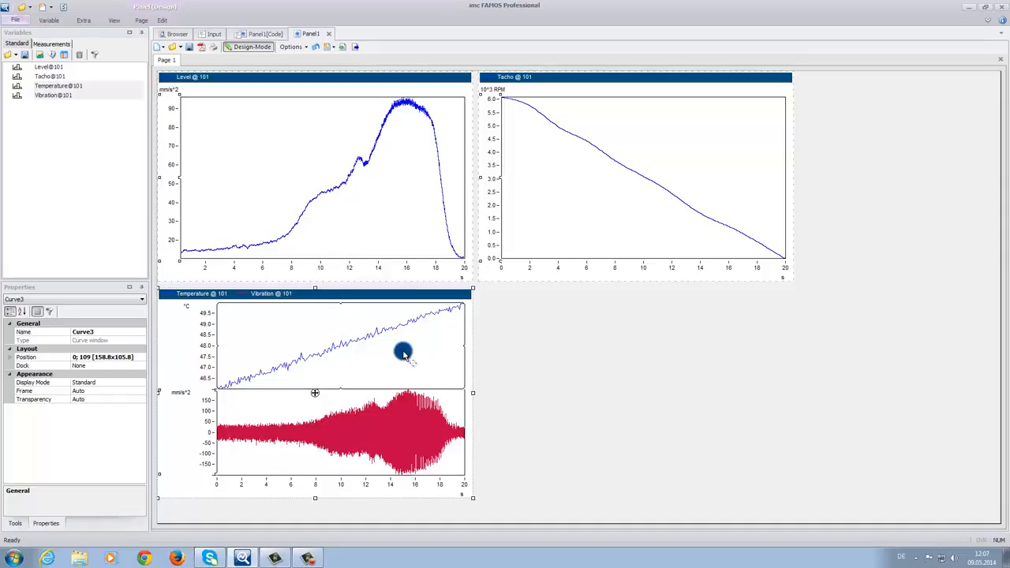
# - Show an overview window for the Temperature/Vibration curves and zoom into a short time stretch
pyautogui.rightClick(402, 354)
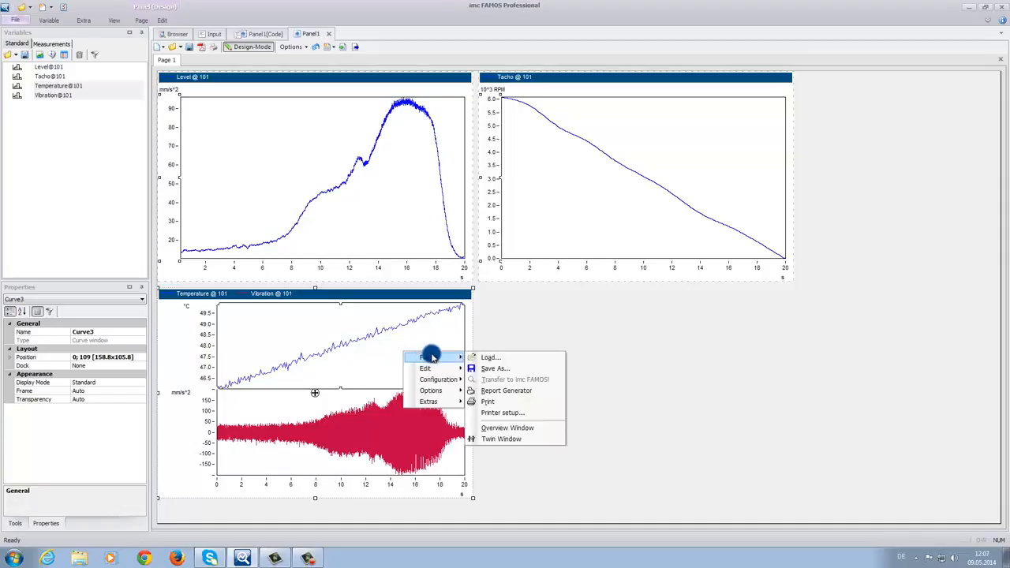
pyautogui.moveTo(491, 361)
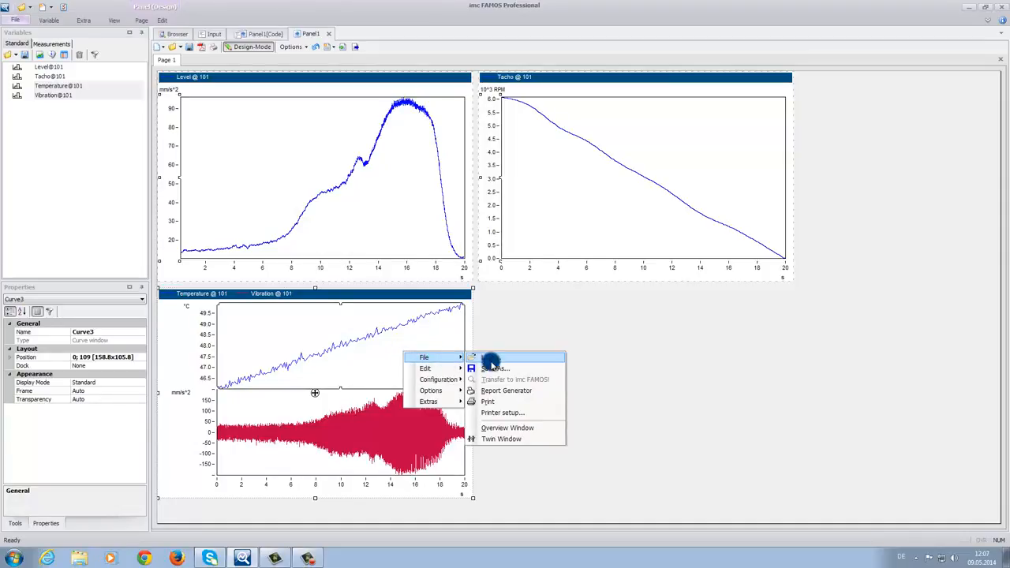
pyautogui.moveTo(511, 429)
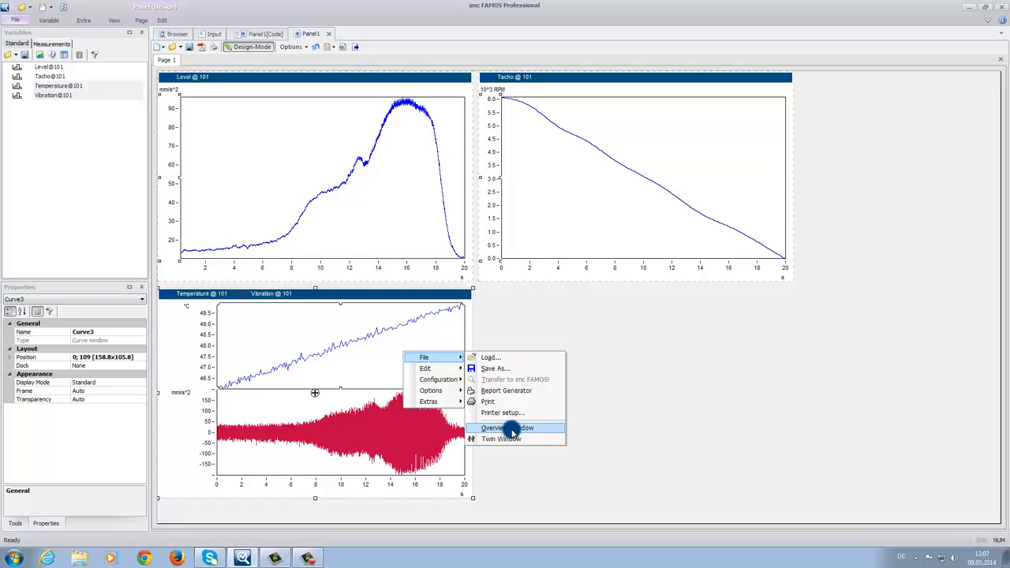
pyautogui.click(505, 428)
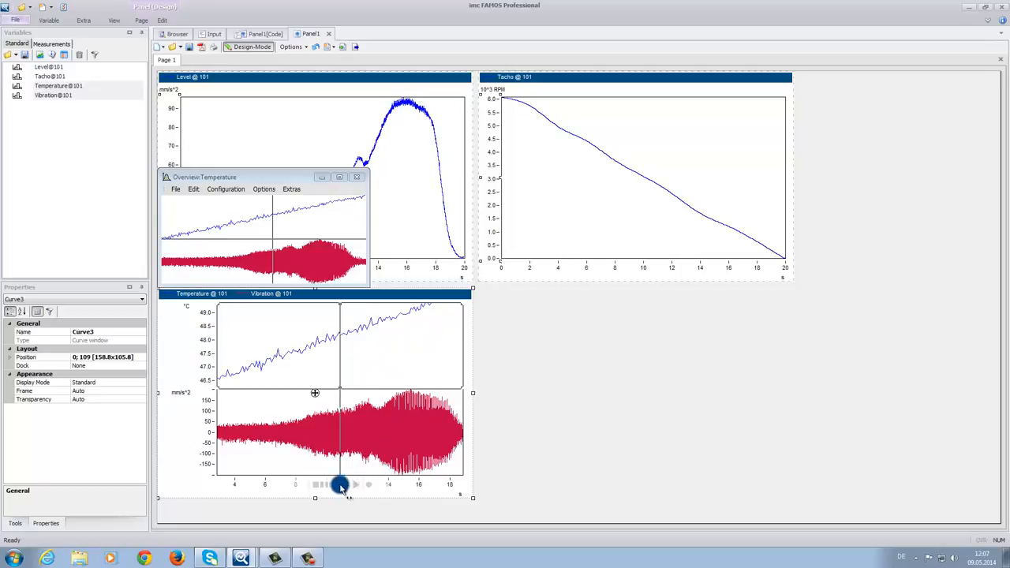
pyautogui.moveTo(339, 486); pyautogui.dragTo(353, 493)
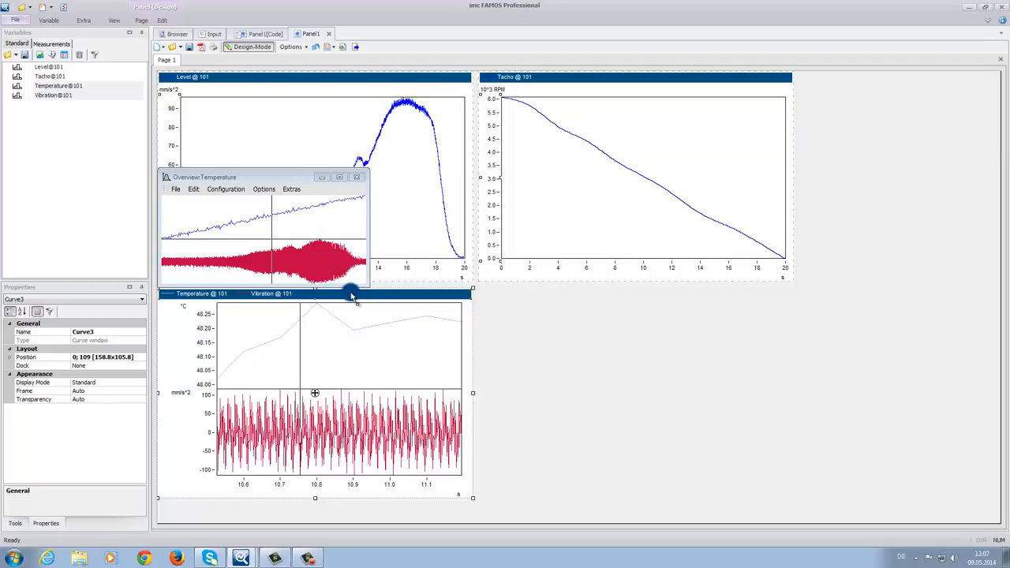
pyautogui.click(174, 32)
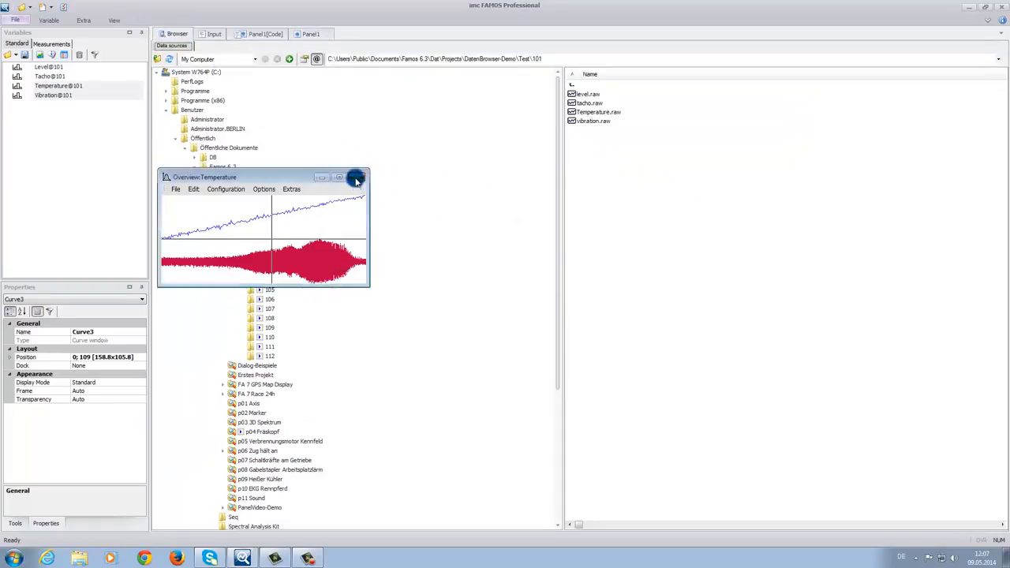
# - Close the overview, load folders 101–112, and group the variables by measurement
pyautogui.click(356, 177)
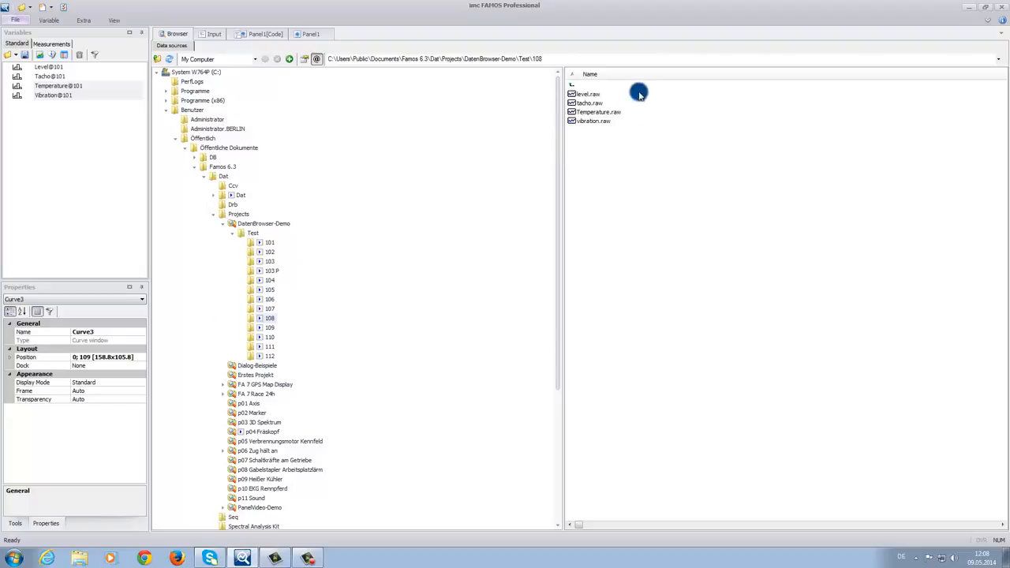
pyautogui.click(269, 243)
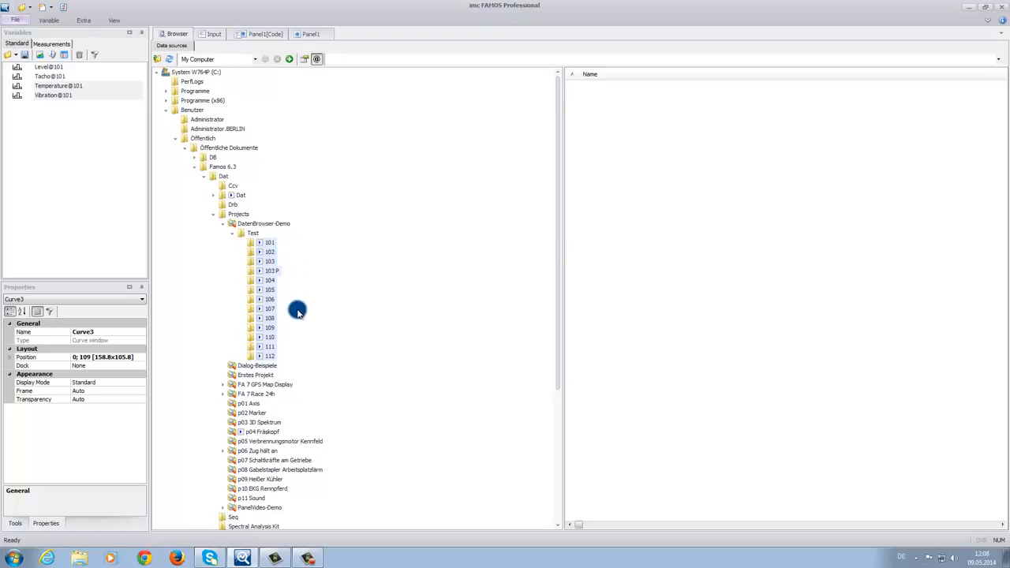
pyautogui.moveTo(268, 338)
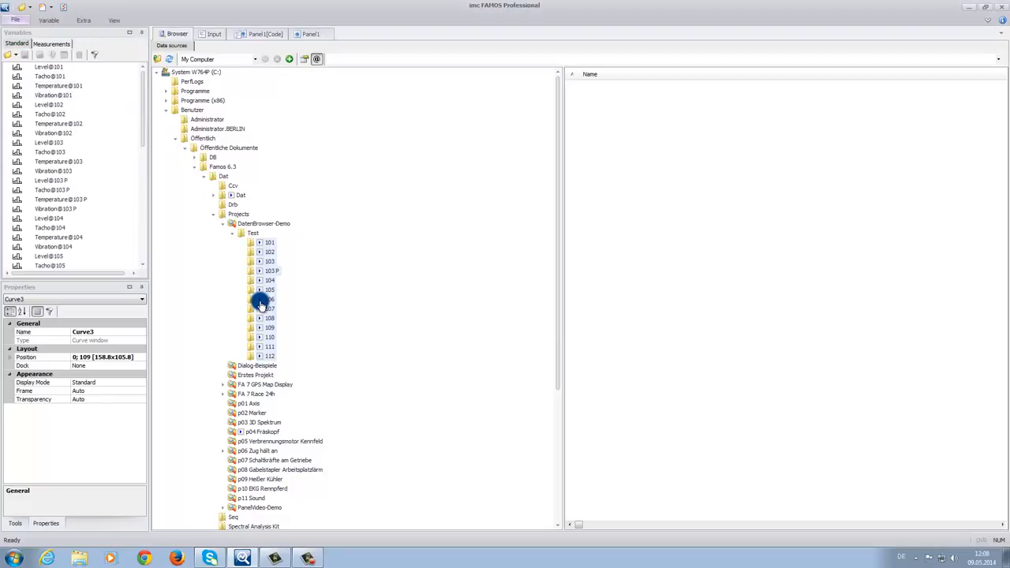
pyautogui.moveTo(306, 332)
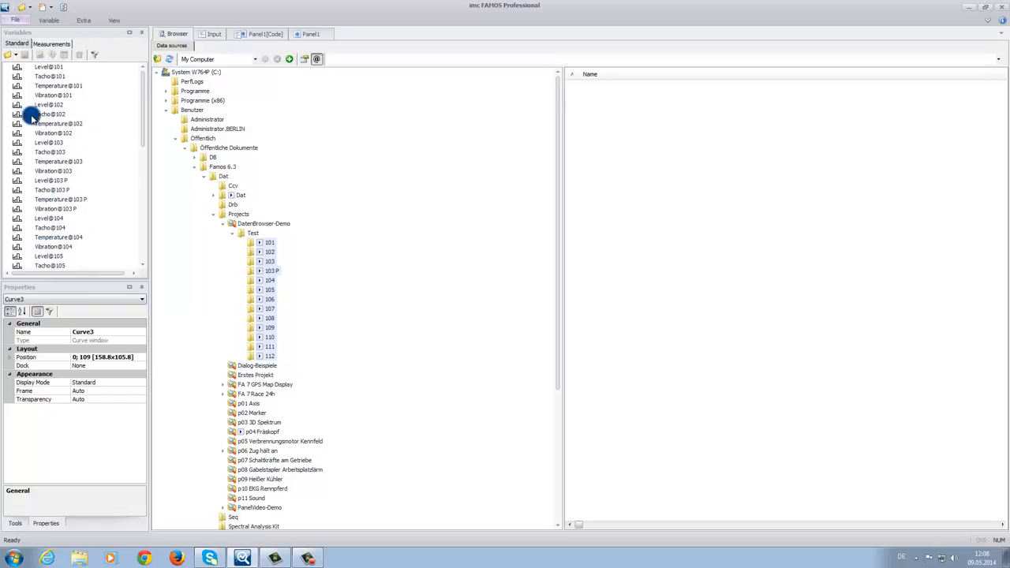
pyautogui.click(68, 44)
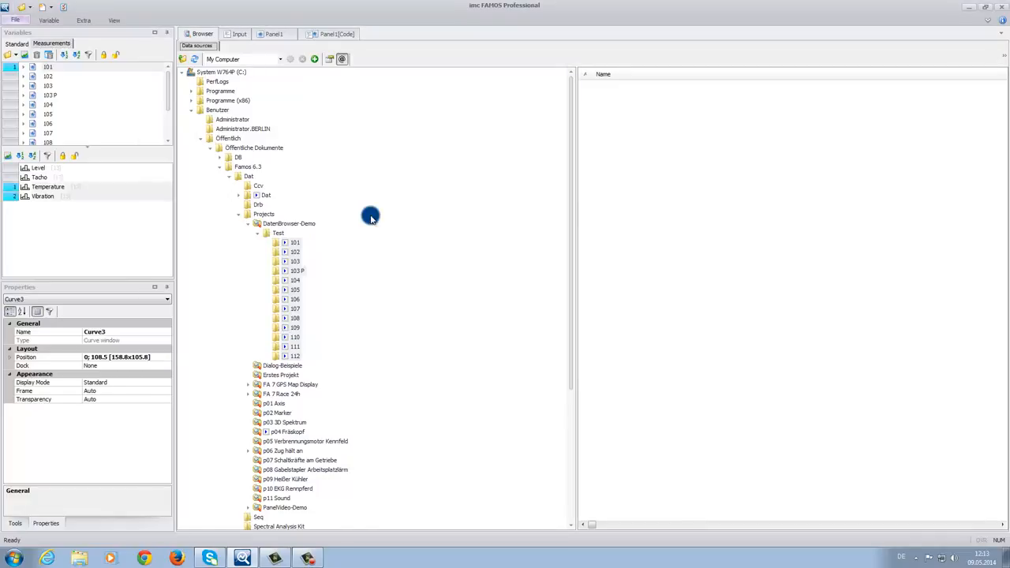
# - Back on Panel1, switch the curves to measurement 104 and then to 101
pyautogui.click(271, 33)
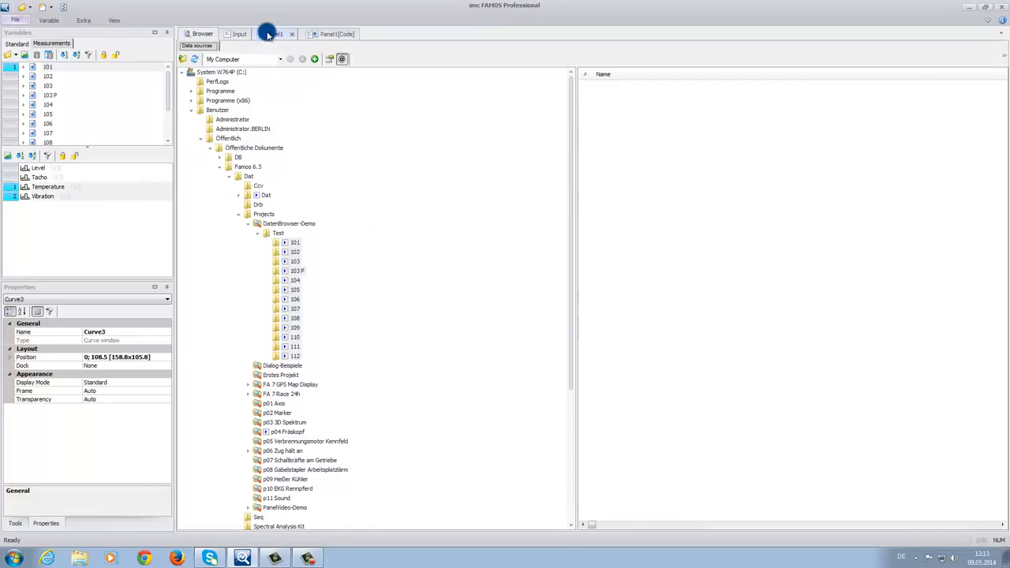
pyautogui.click(272, 33)
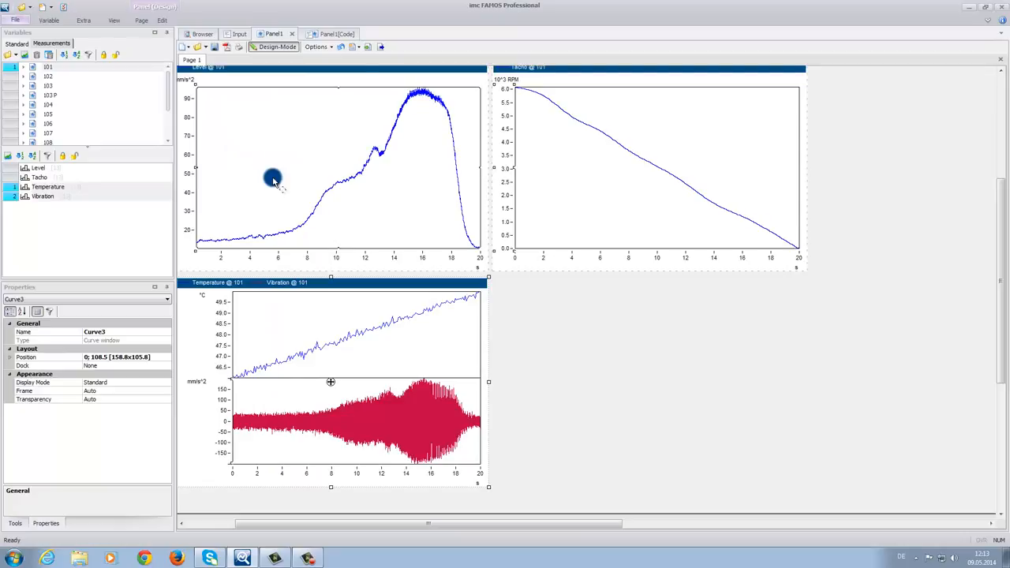
pyautogui.click(49, 80)
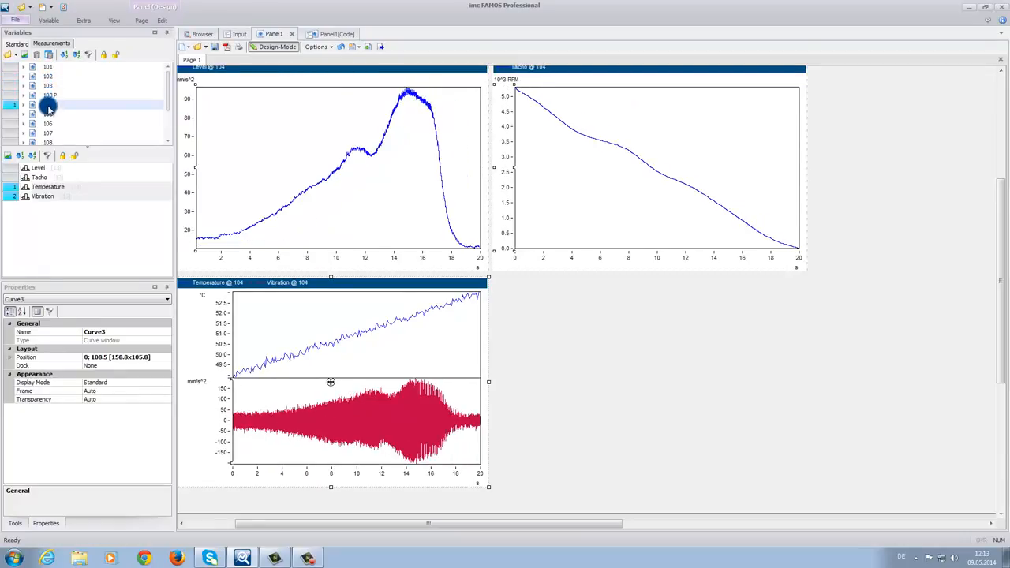
pyautogui.click(49, 132)
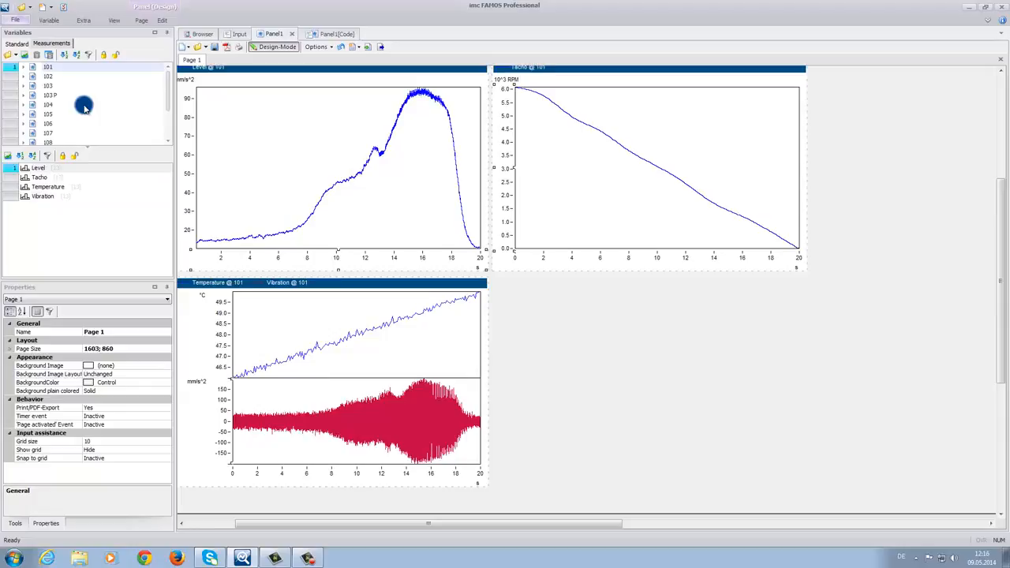
pyautogui.moveTo(66, 123)
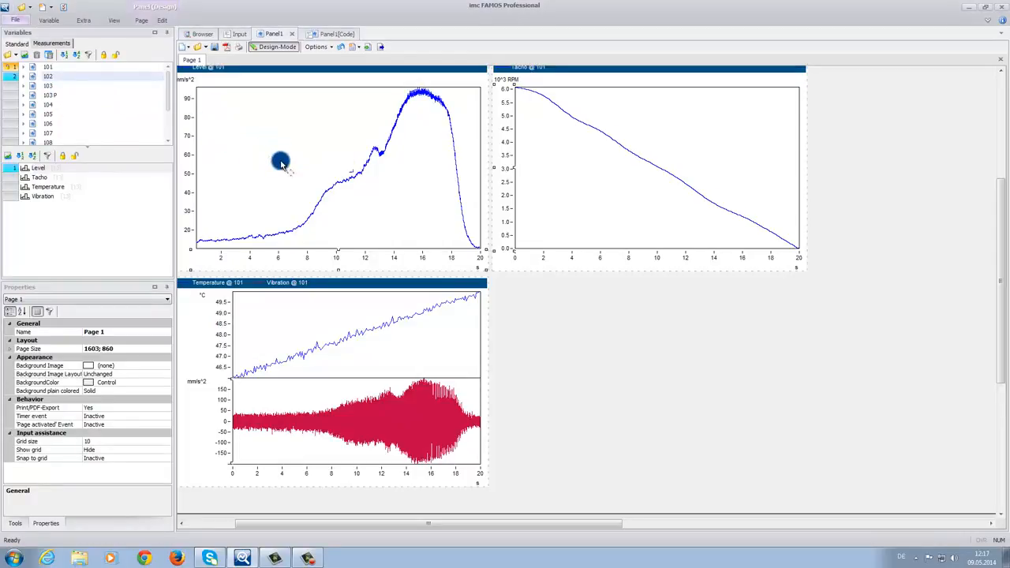
pyautogui.moveTo(292, 188)
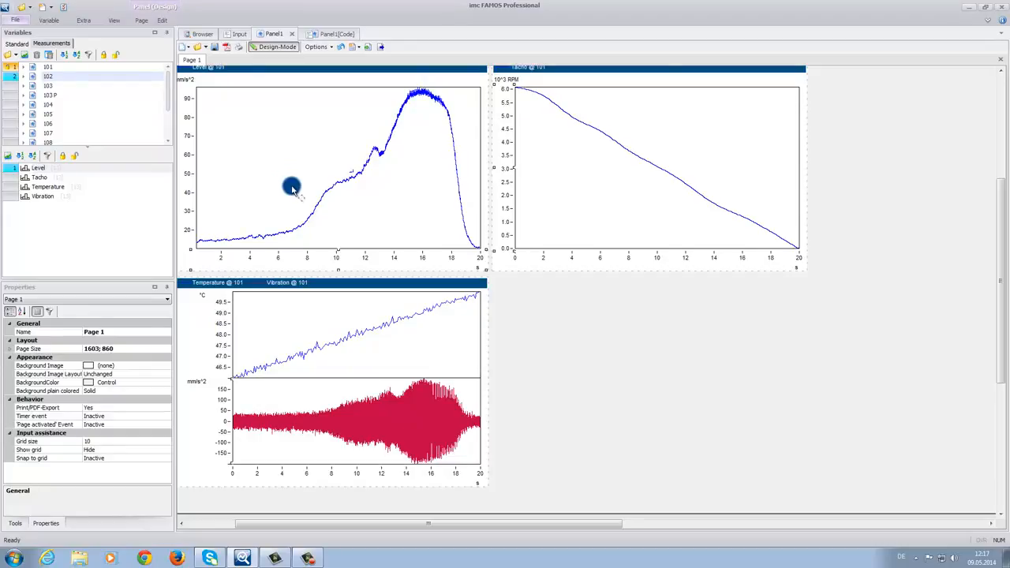
# - Select the Level window and overlay another measurement's level curve against 101
pyautogui.click(48, 79)
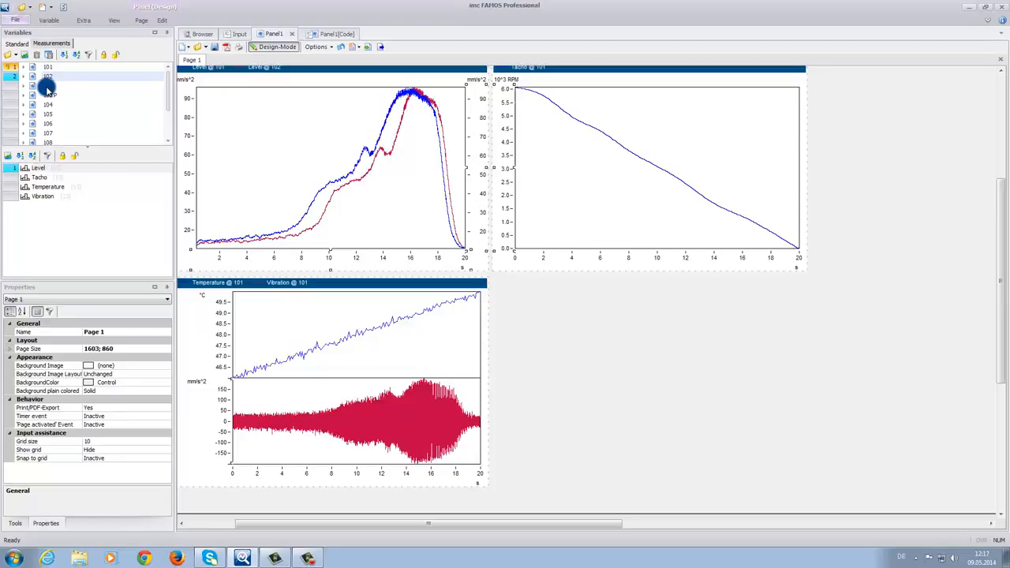
pyautogui.click(49, 101)
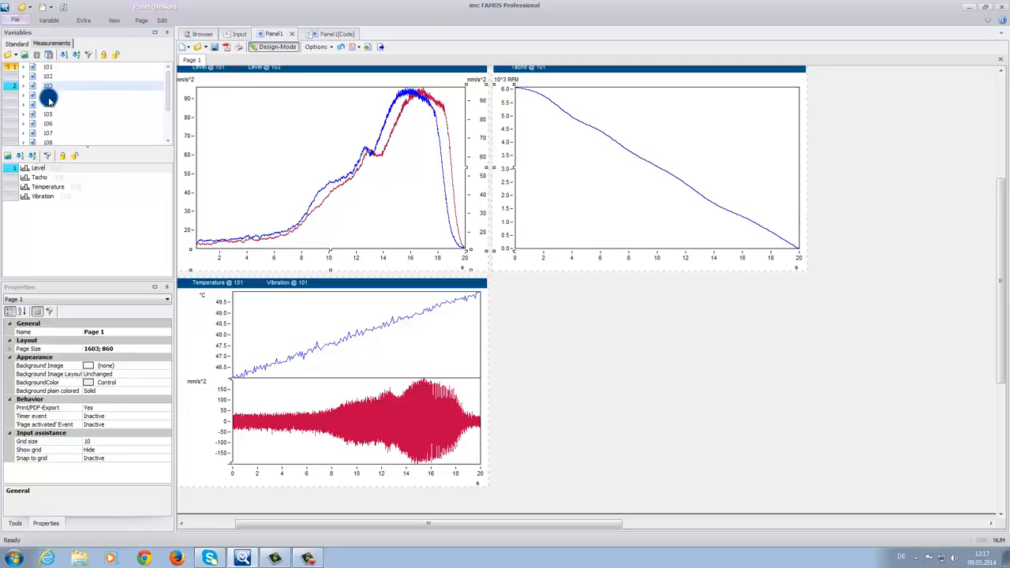